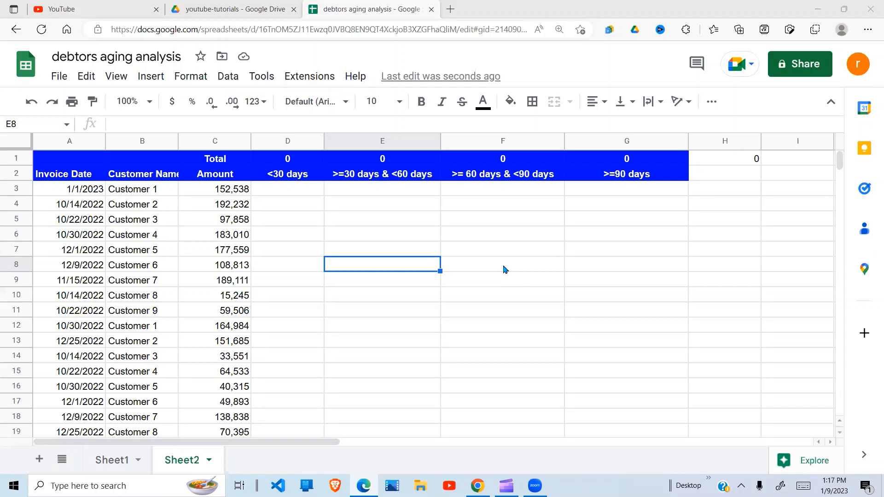
mouse_move(241, 387)
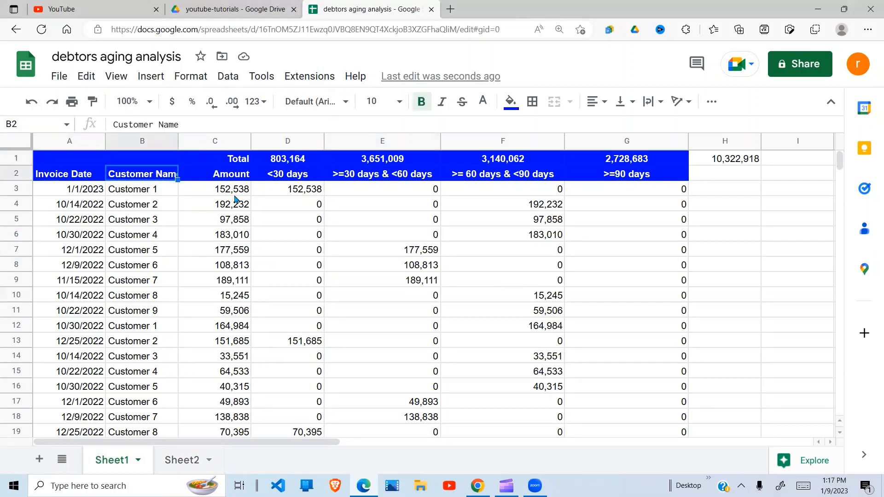
Step: Review Sheet1's invoice amounts and the column of invoice dates
click(214, 204)
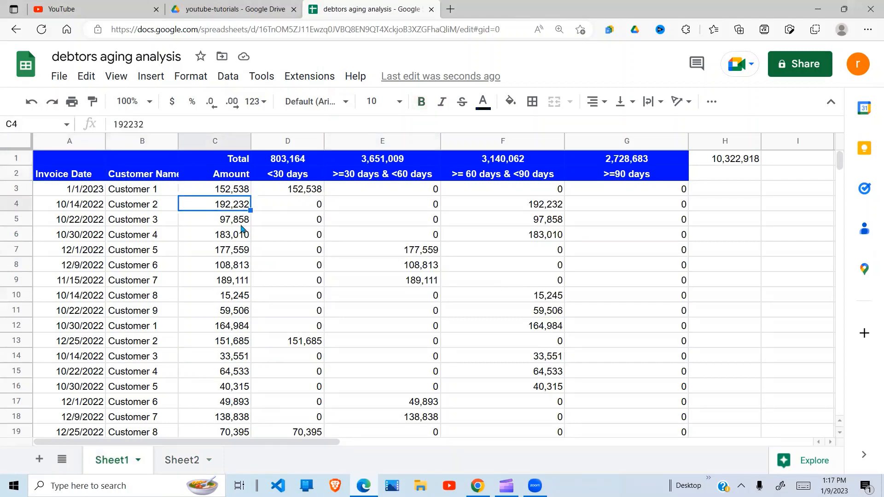
click(215, 189)
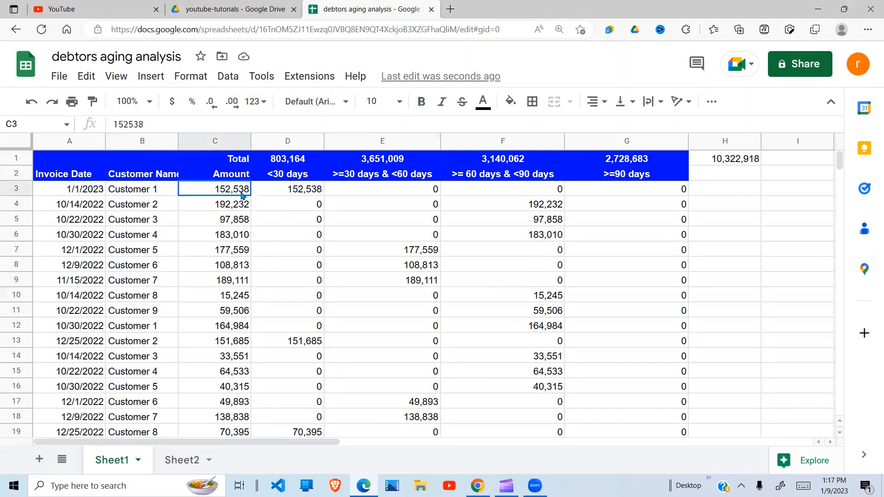
drag(70, 189, 69, 219)
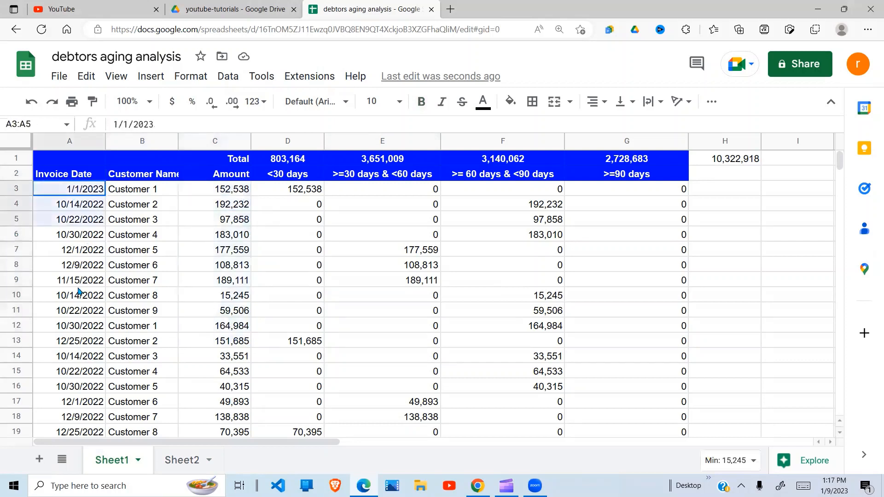
drag(69, 189, 69, 294)
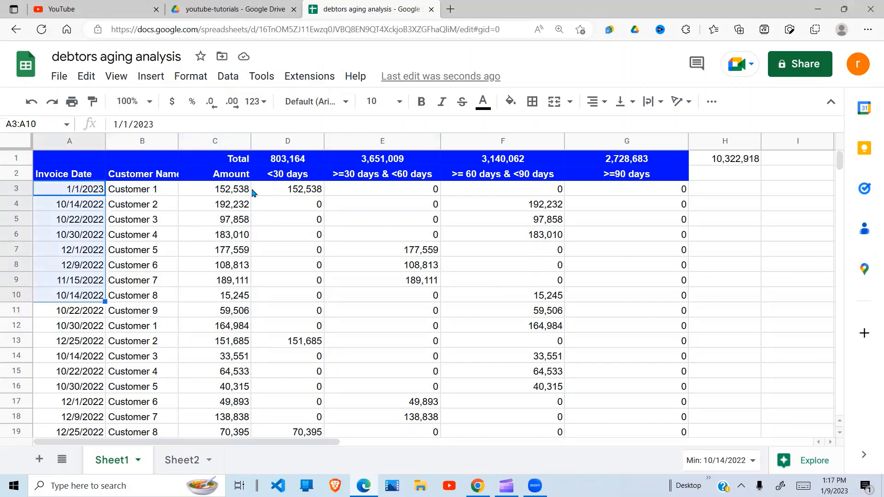
Step: Inspect the four aging-bucket formulas in D3, E3, F3 and G3
click(288, 189)
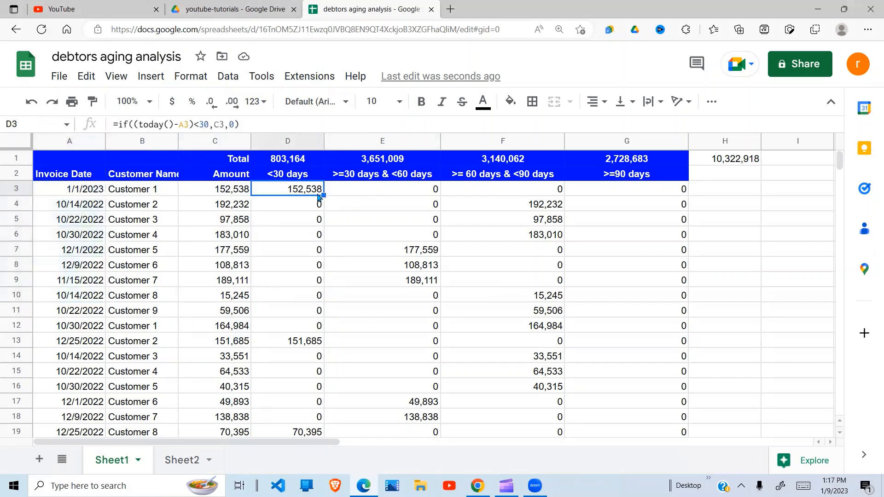
click(382, 189)
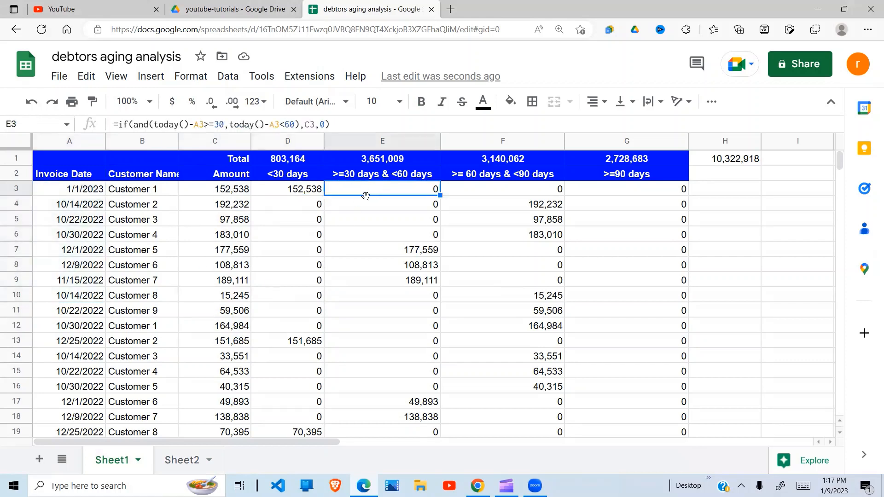
mouse_move(417, 191)
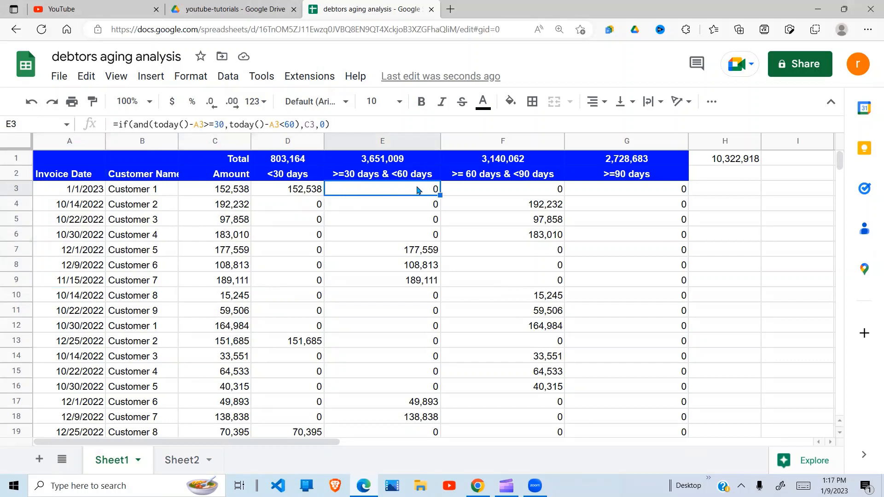
click(502, 188)
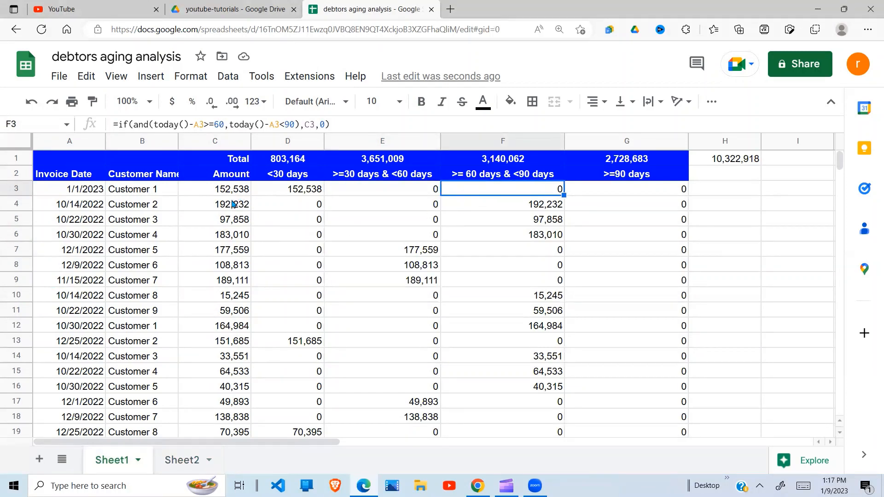
click(625, 188)
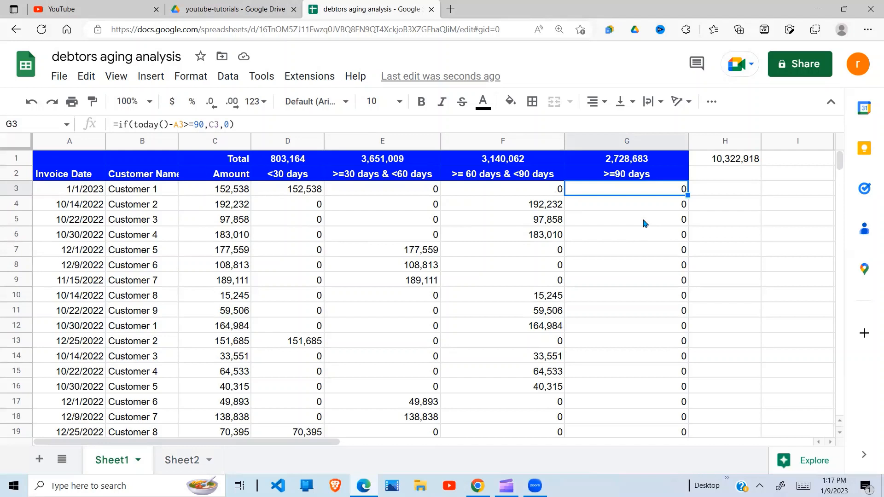
mouse_move(442, 320)
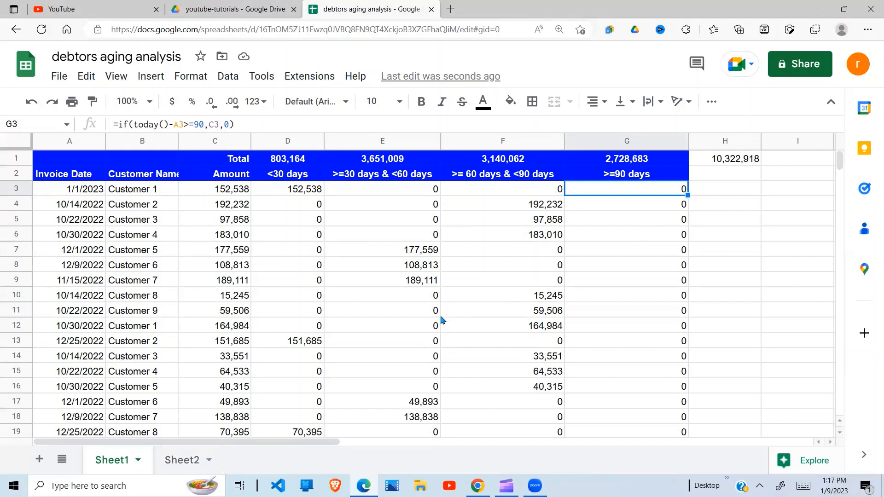
Step: On Sheet2, enter =IF(TODAY()-A3<30,C3,0) in D3, showing 152,538
click(183, 460)
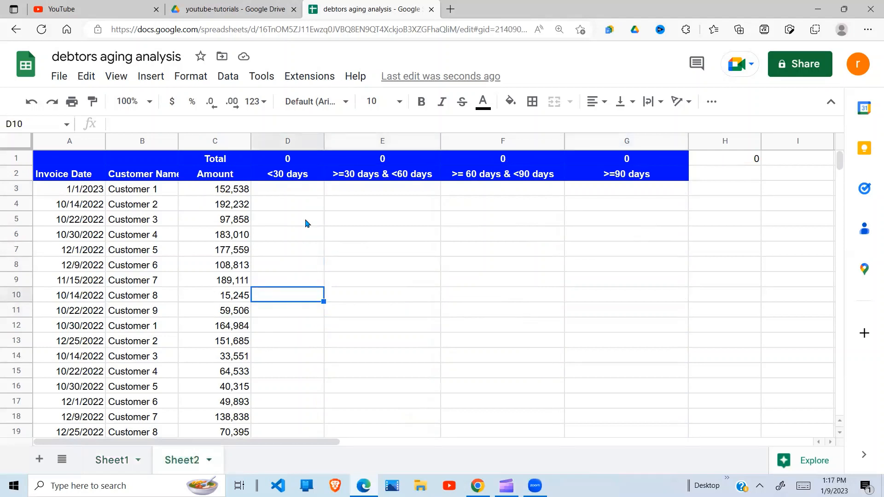
click(286, 188)
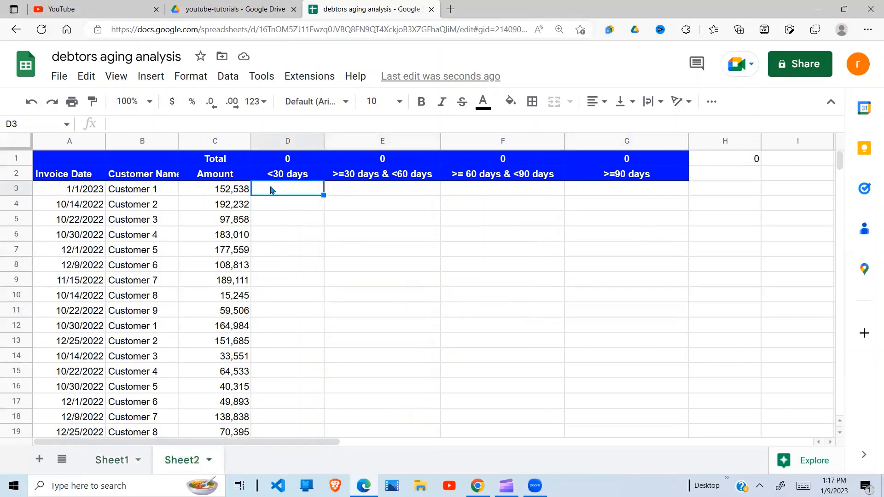
mouse_move(297, 224)
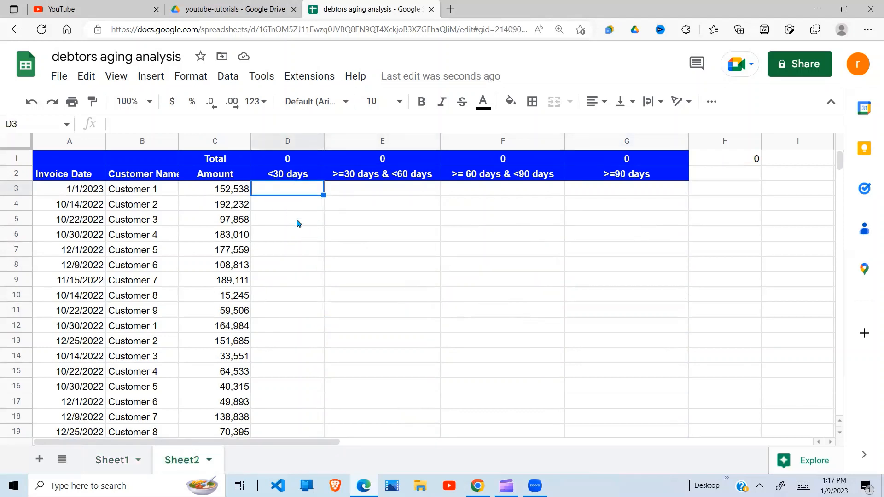
text(=if)
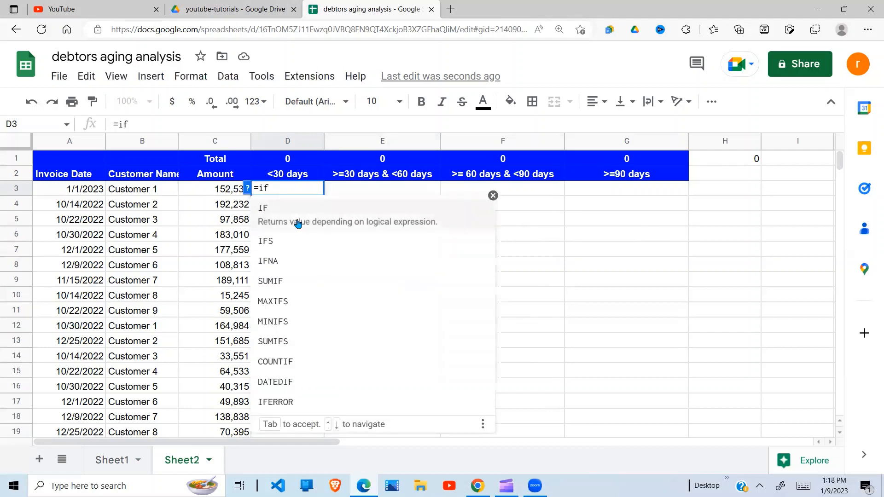
text(()
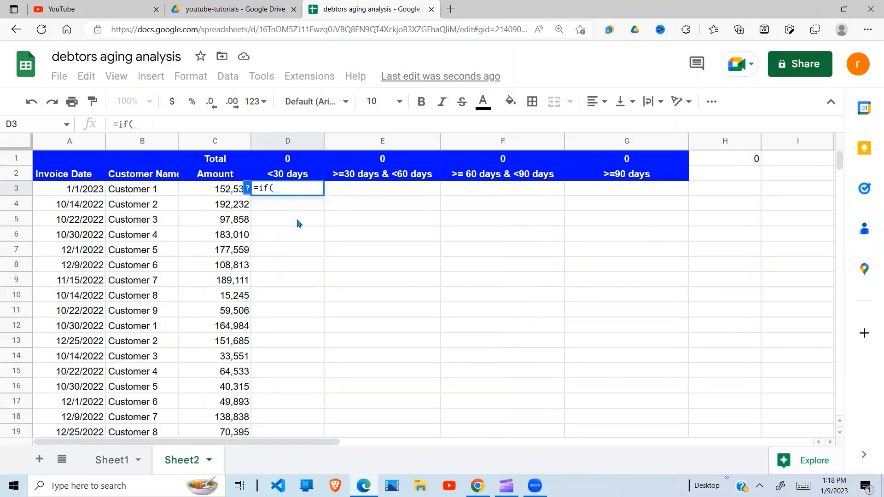
text(tod)
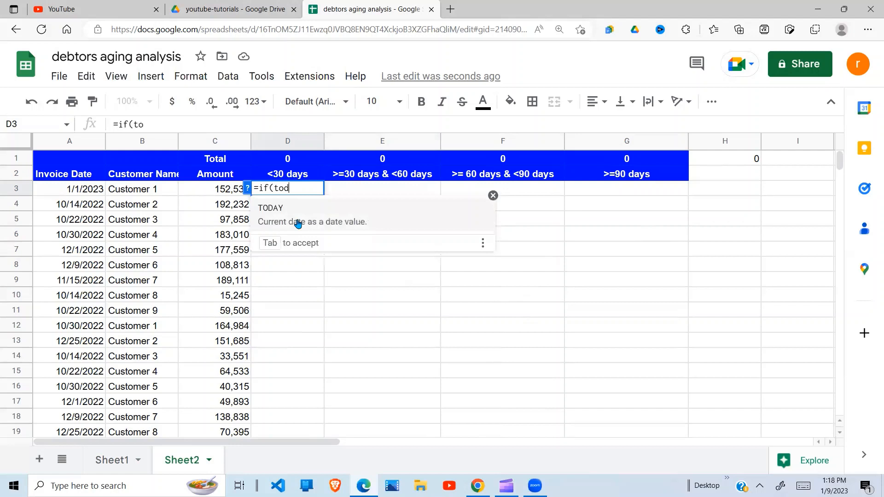
key(Tab)
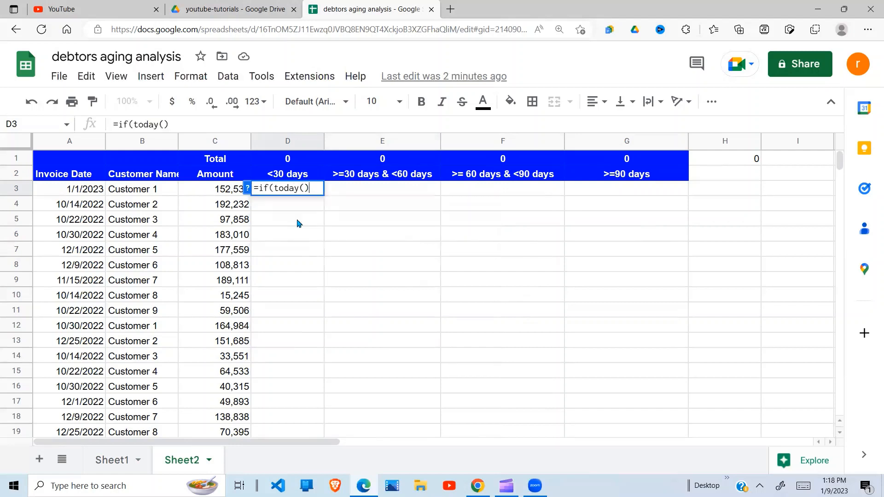
text(-)
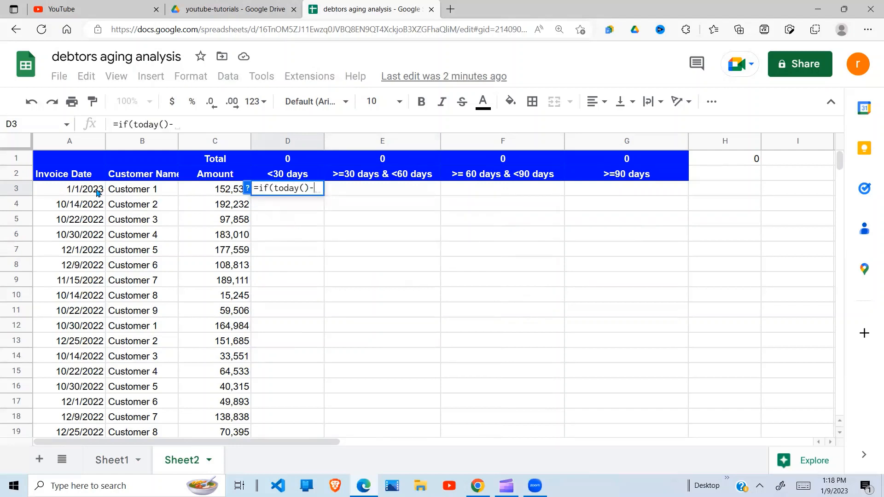
click(70, 189)
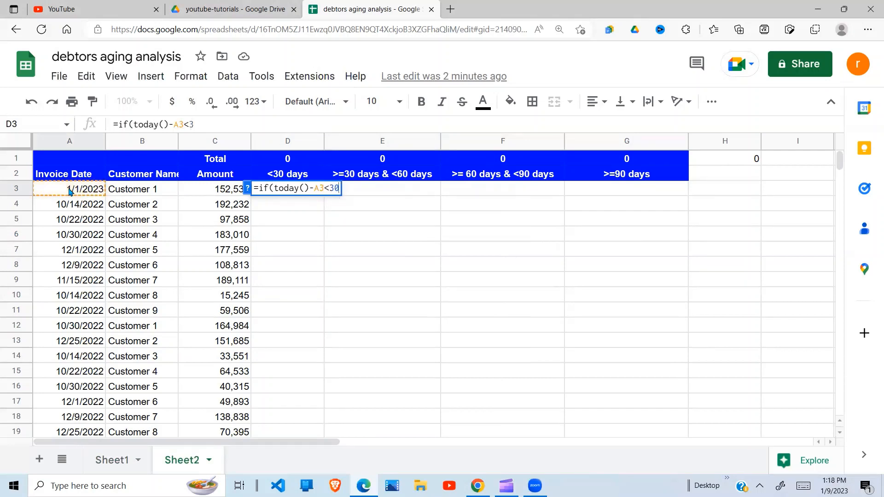
text(,)
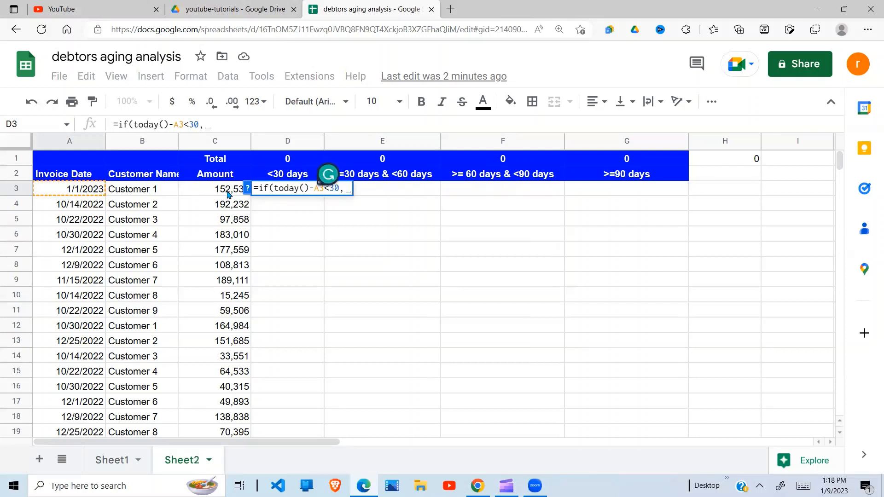
click(214, 189)
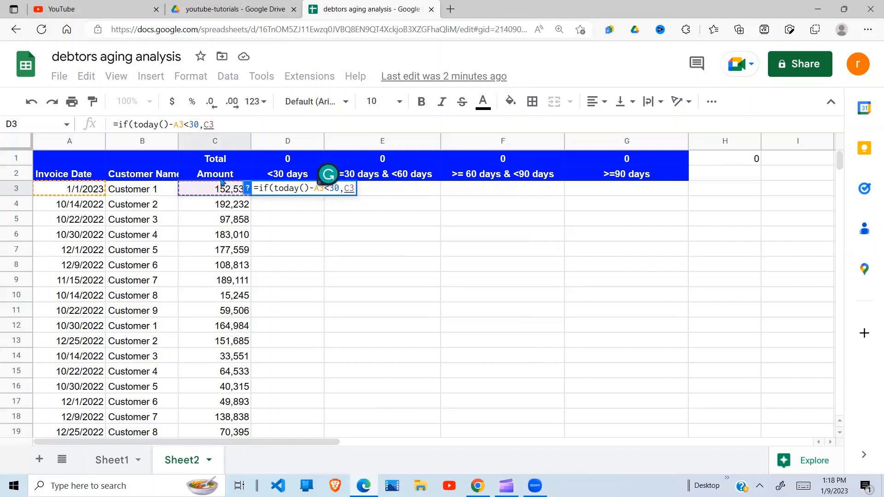
text(,0)
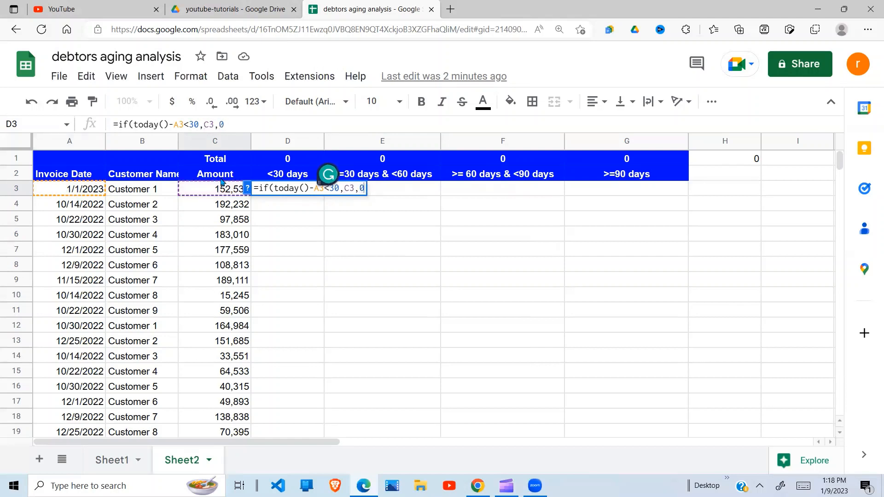
text())
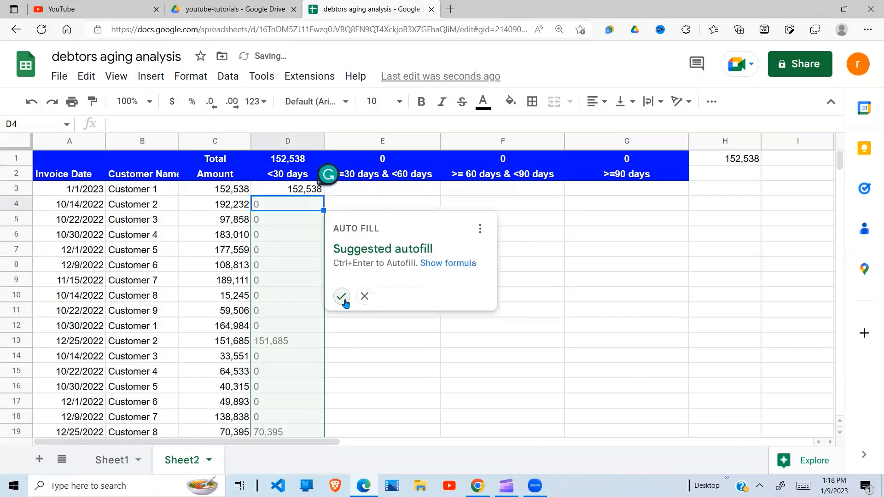
click(341, 296)
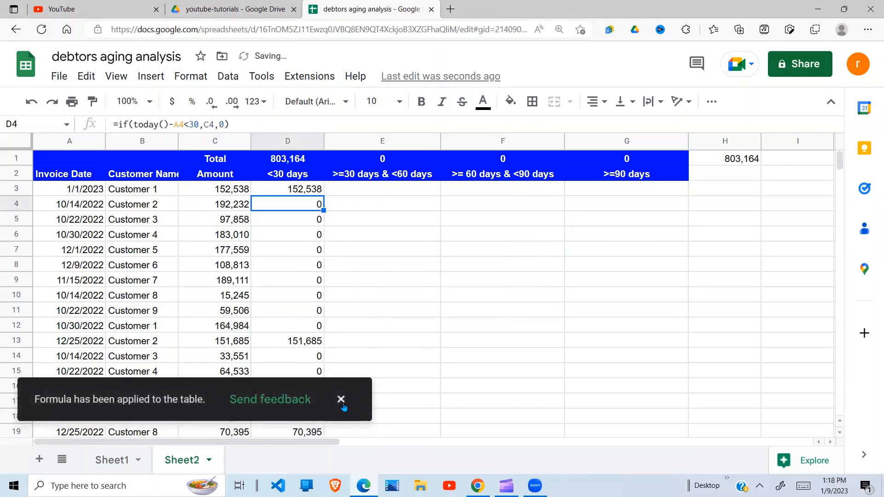
click(287, 189)
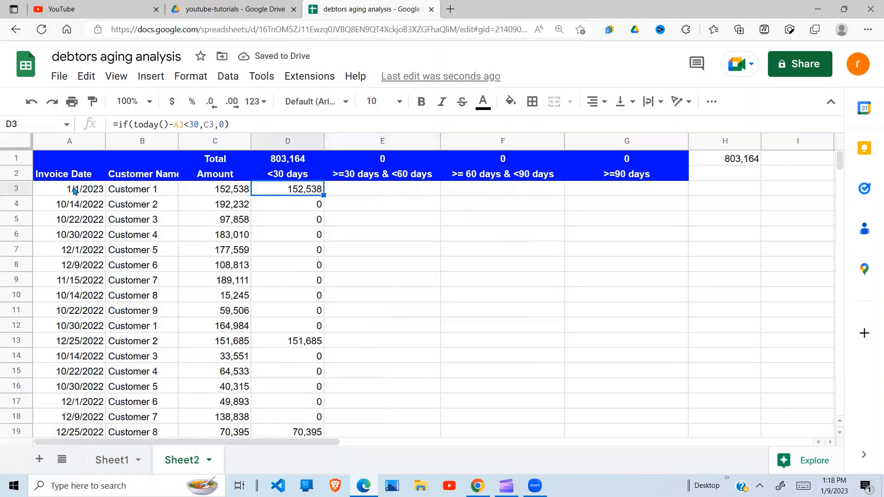
click(69, 188)
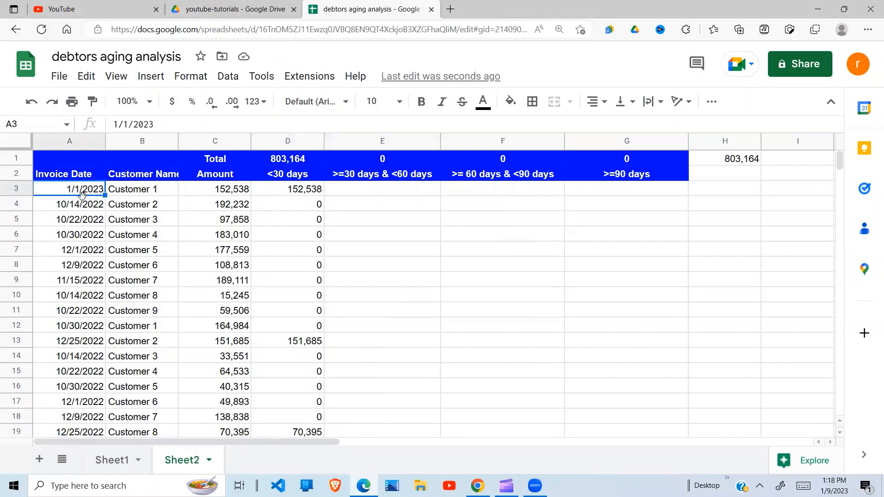
mouse_move(361, 199)
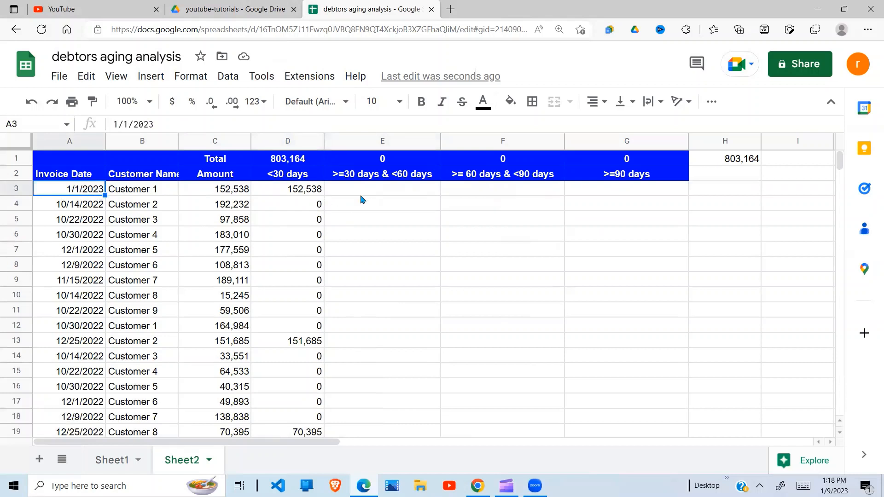
mouse_move(444, 212)
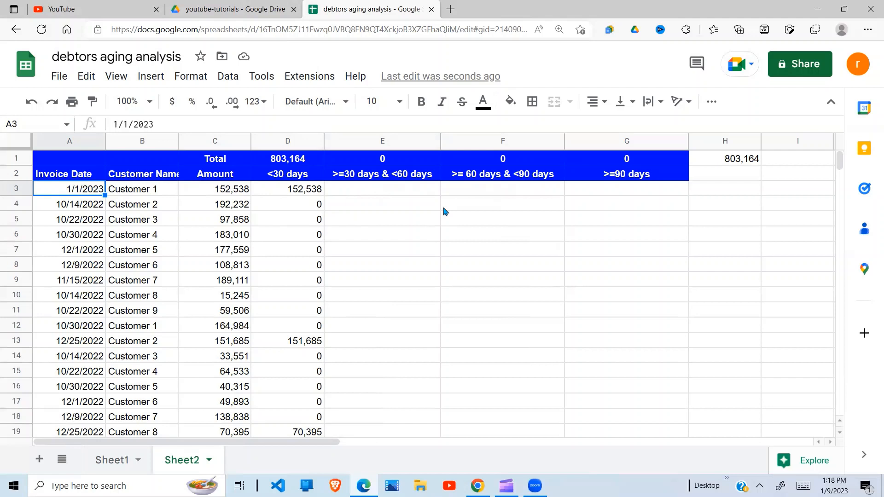
mouse_move(363, 195)
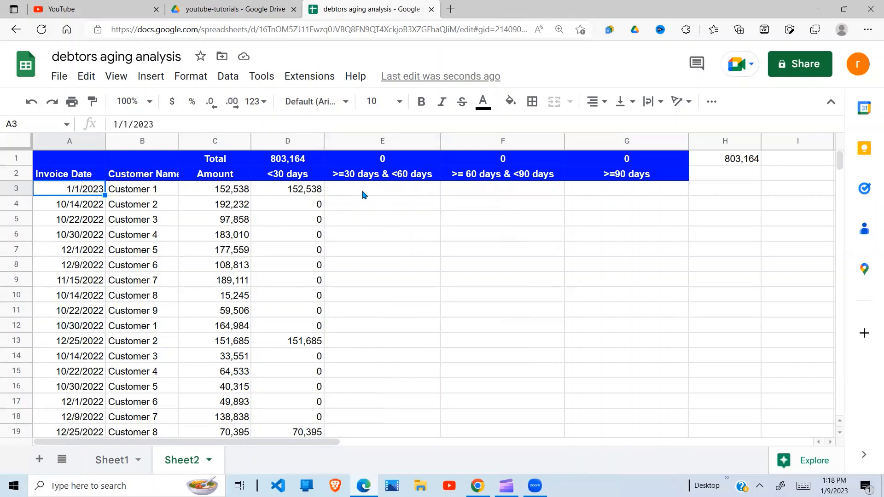
click(287, 189)
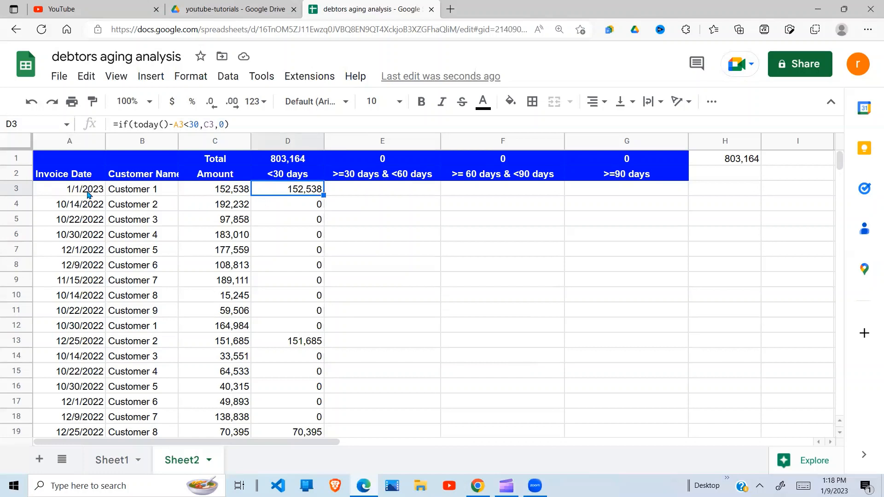
click(69, 189)
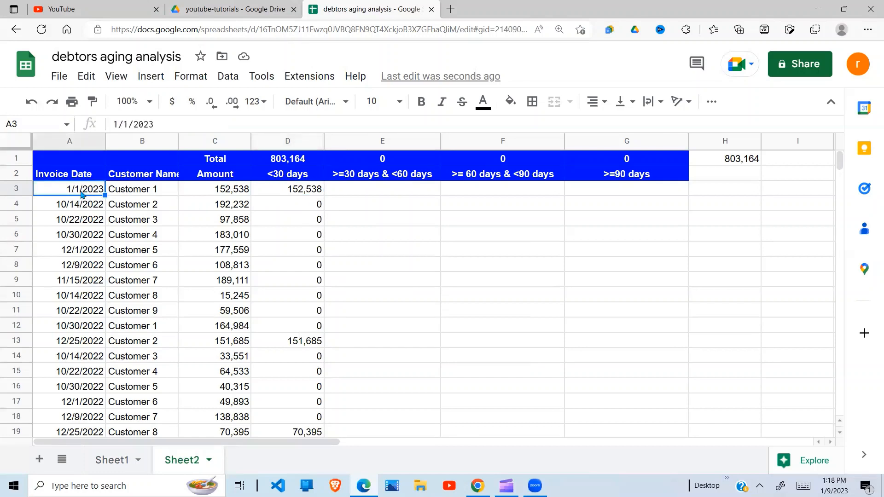
mouse_move(313, 196)
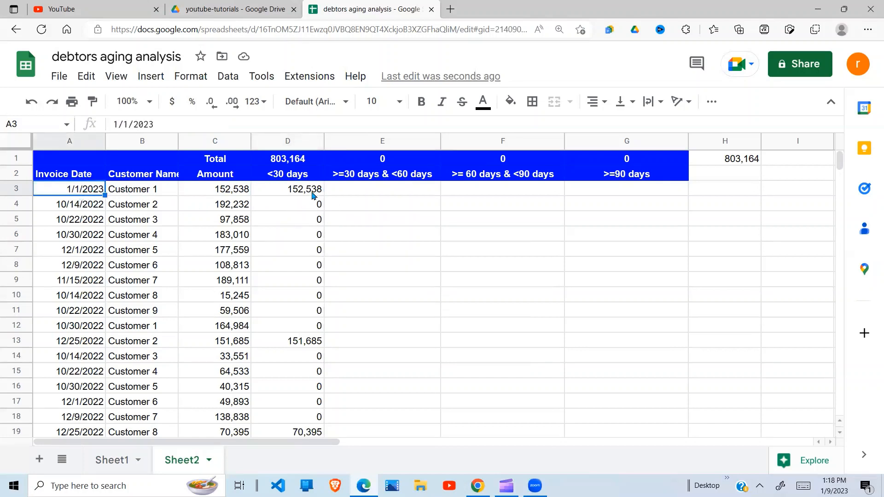
click(287, 189)
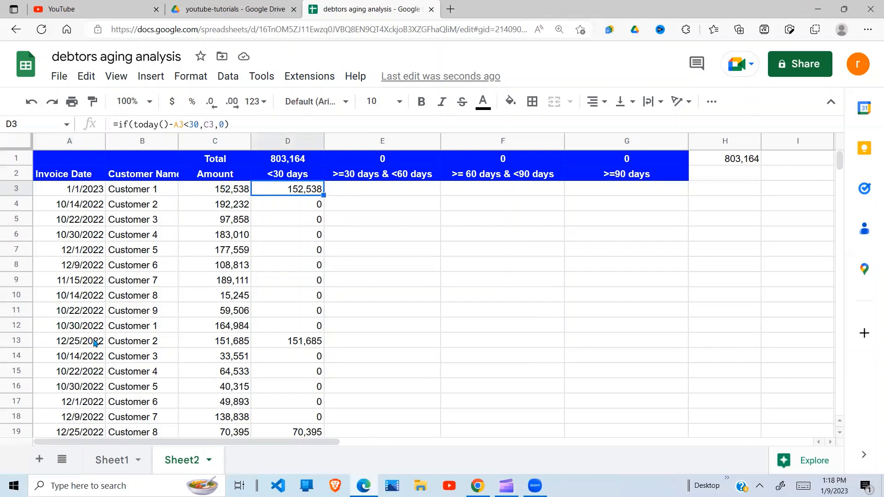
click(70, 341)
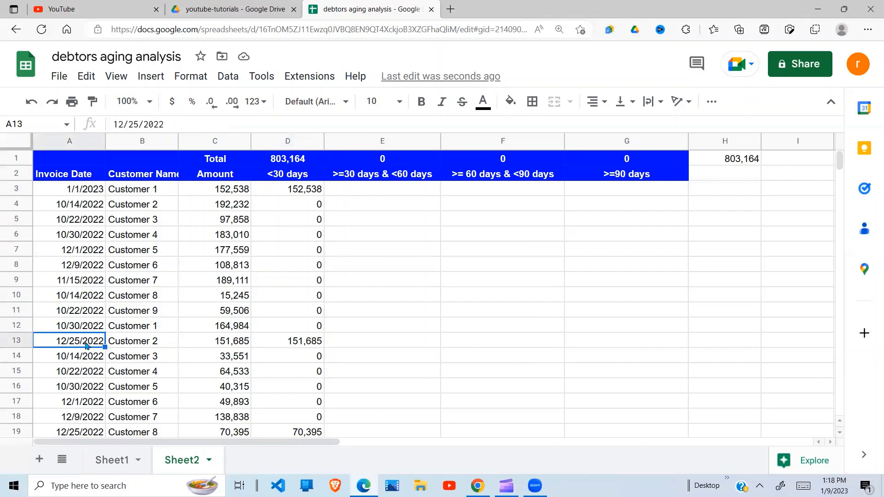
click(286, 341)
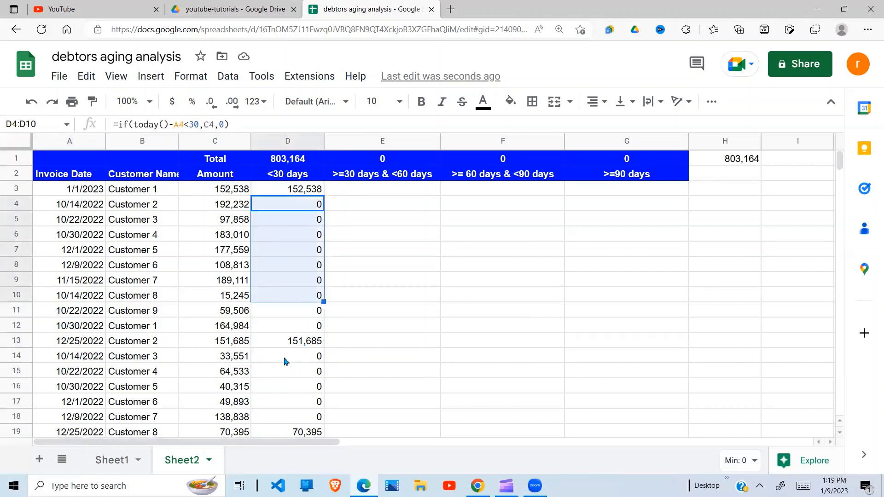
click(288, 204)
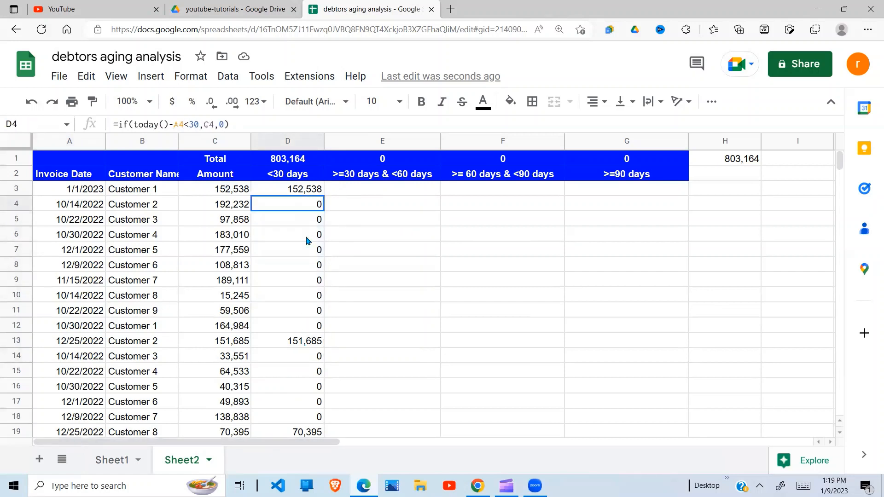
click(381, 189)
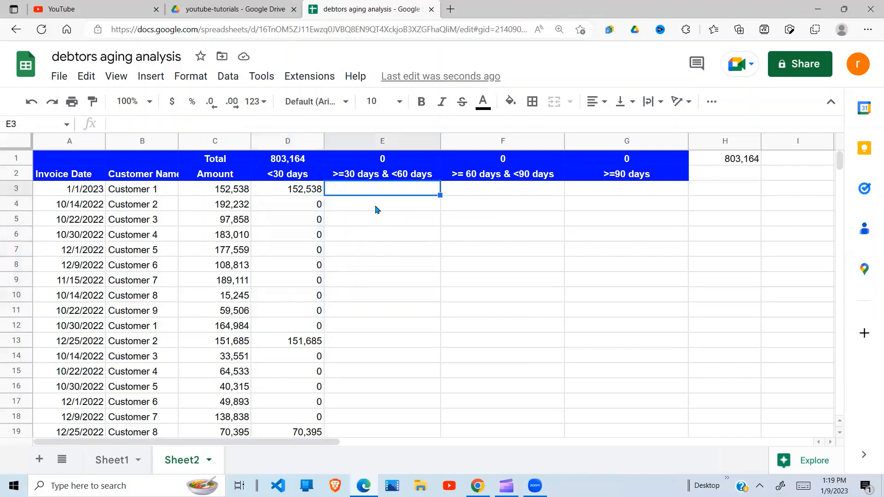
mouse_move(375, 213)
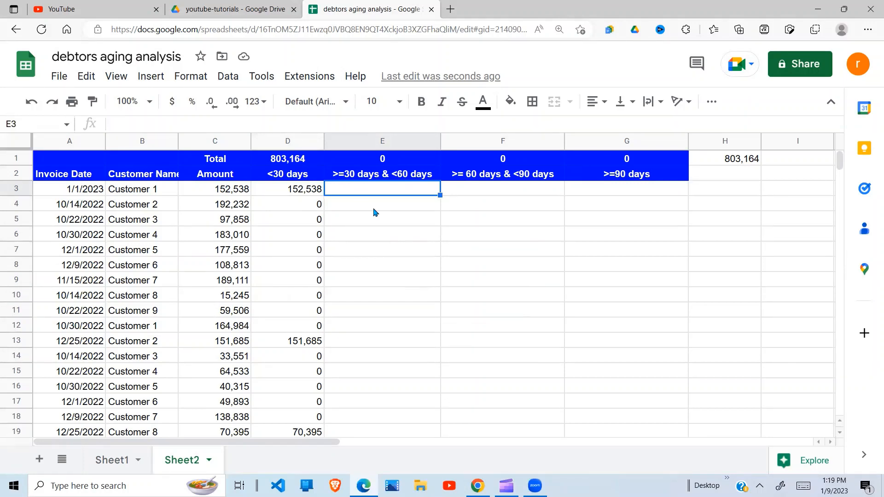
Step: Begin E3's IF/AND formula with the condition TODAY()-A3>=30
text(=if()
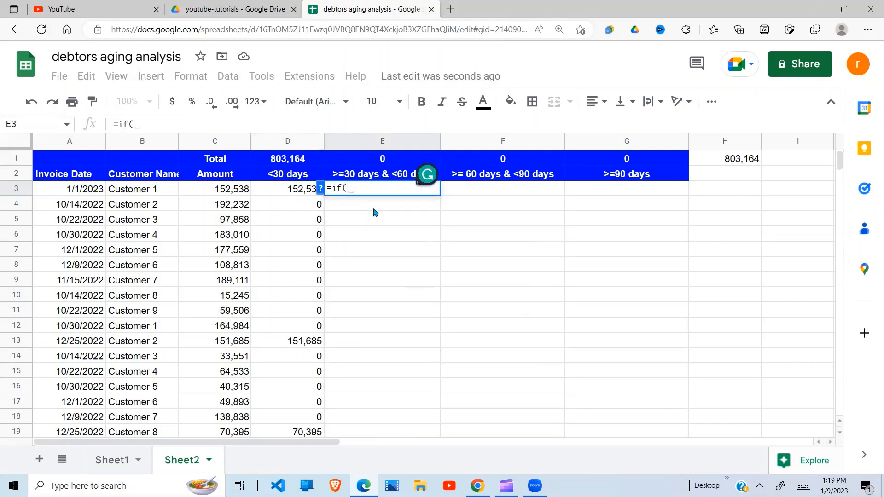
text(an)
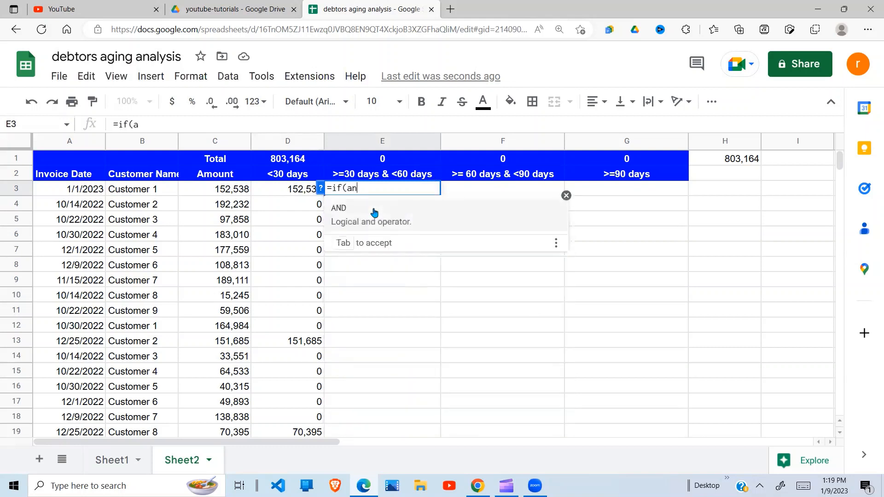
key(Tab)
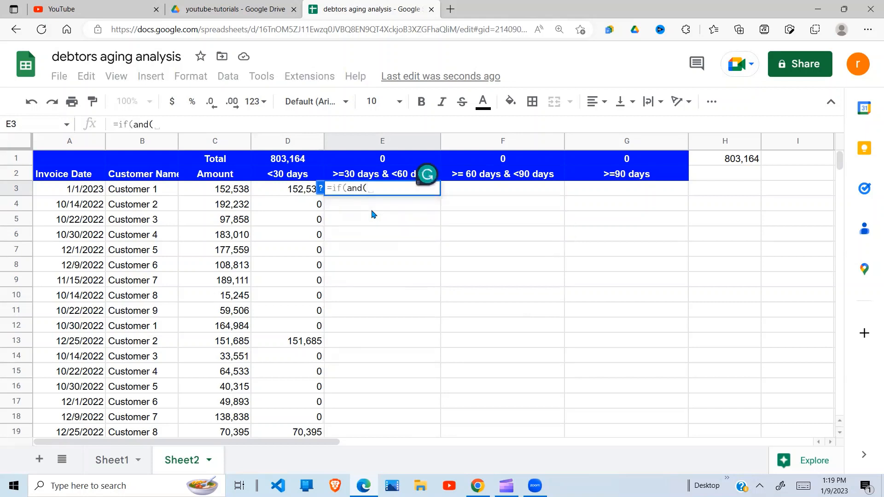
text(today()-)
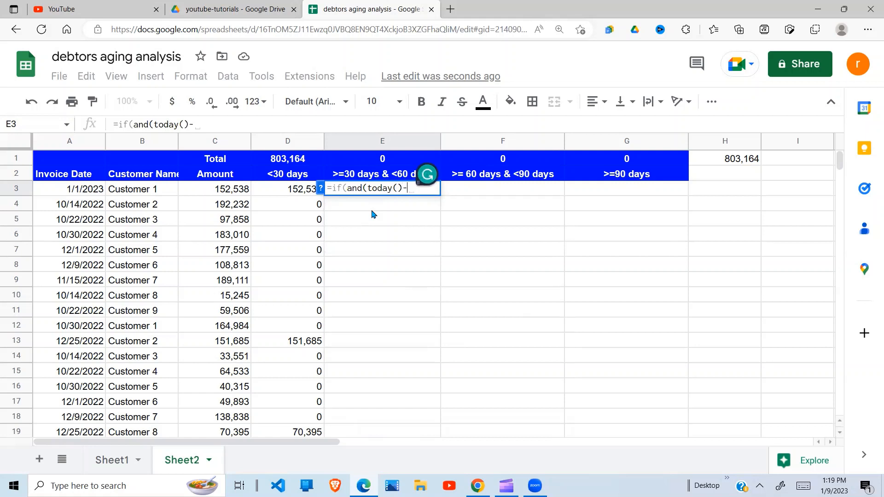
click(69, 189)
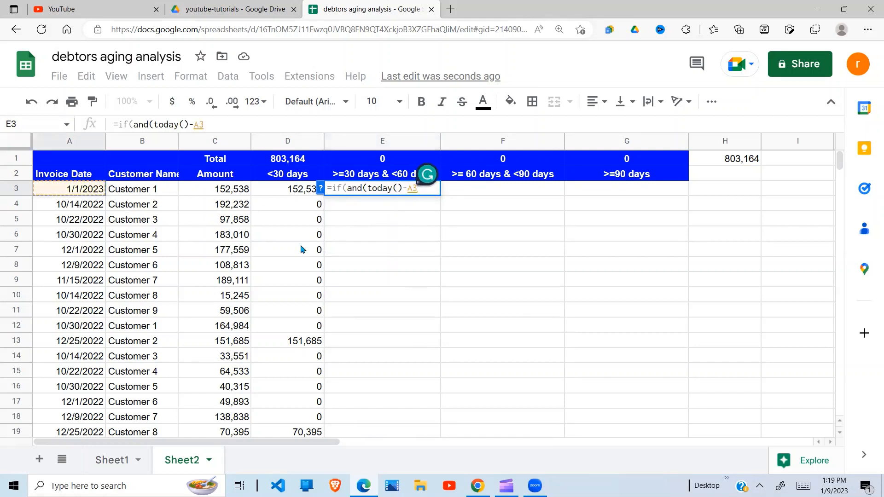
text(>=)
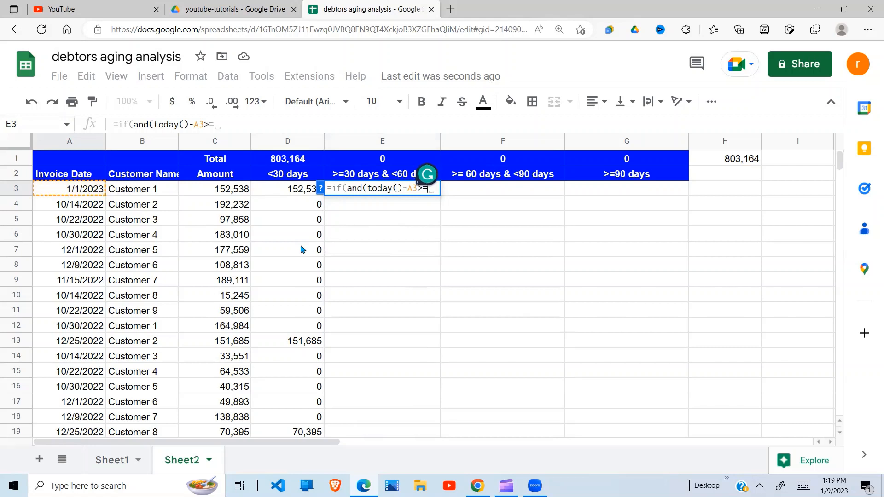
text(30,)
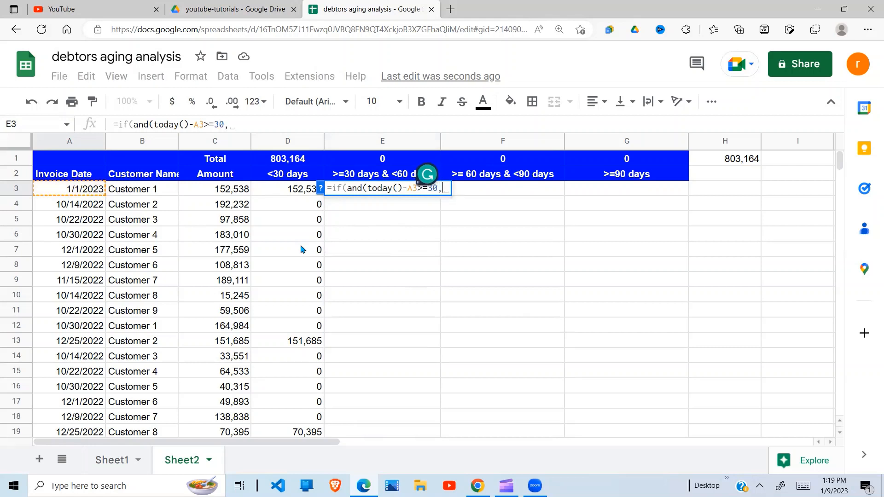
mouse_move(382, 217)
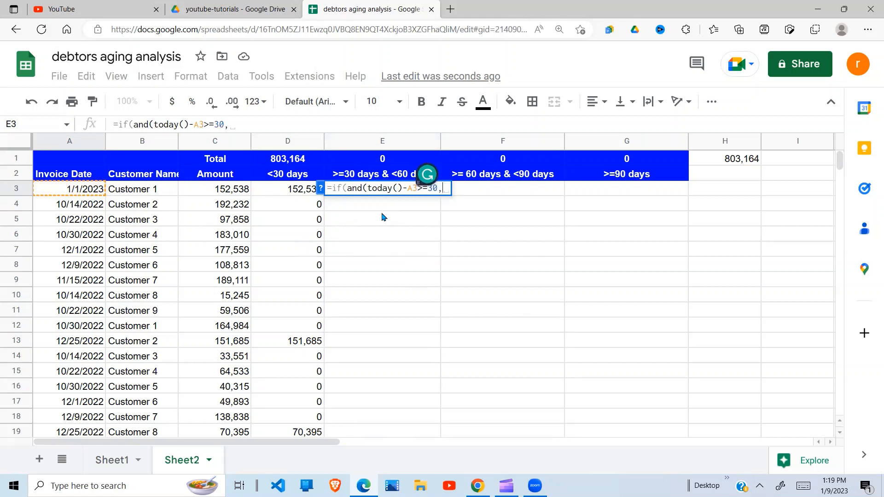
Step: Add the TODAY()-A3<60 condition, returning C3 otherwise 0
text(today()-A3)
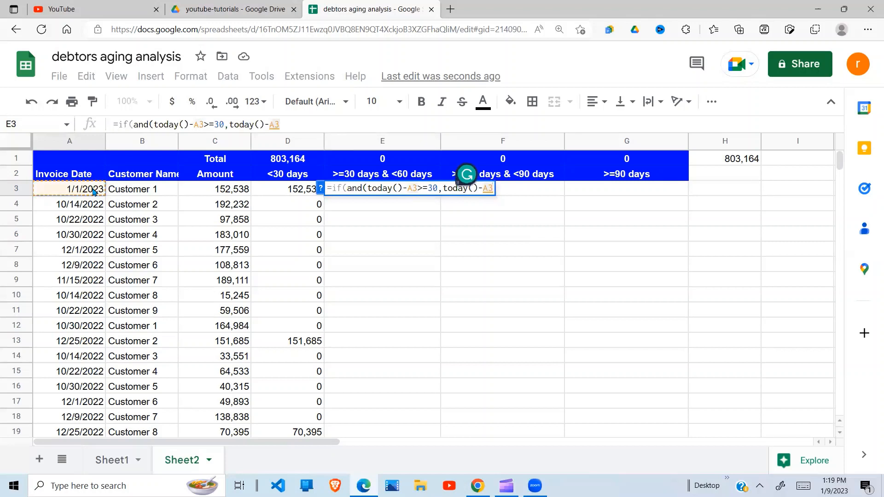
text(<)
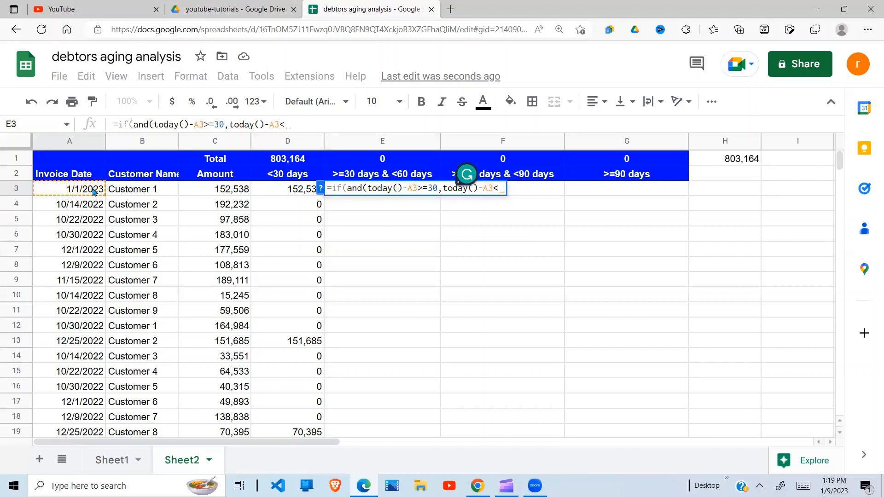
text(60))
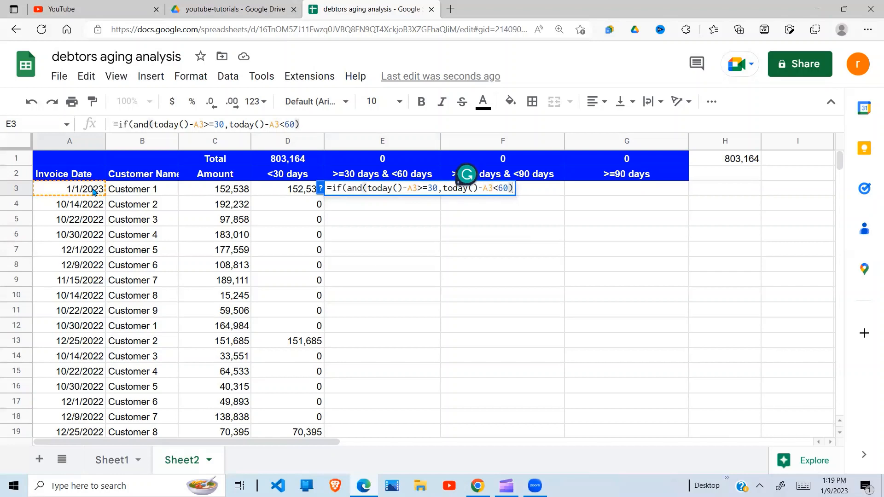
text(,)
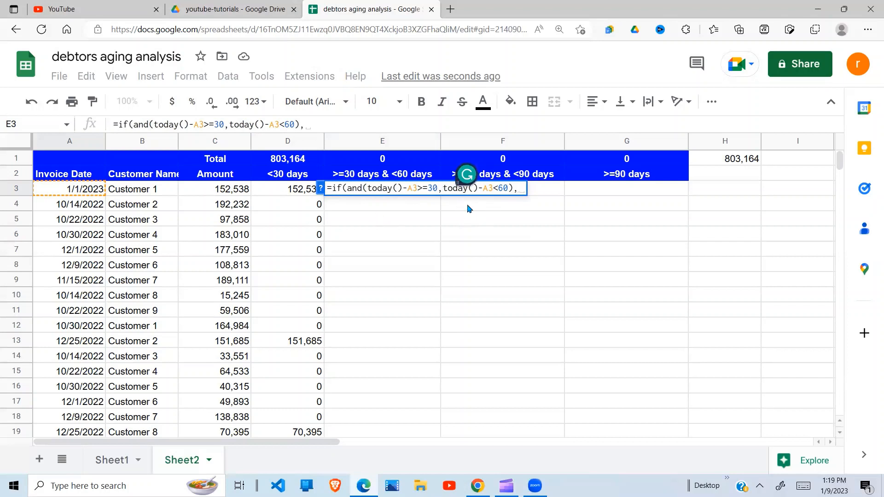
mouse_move(480, 211)
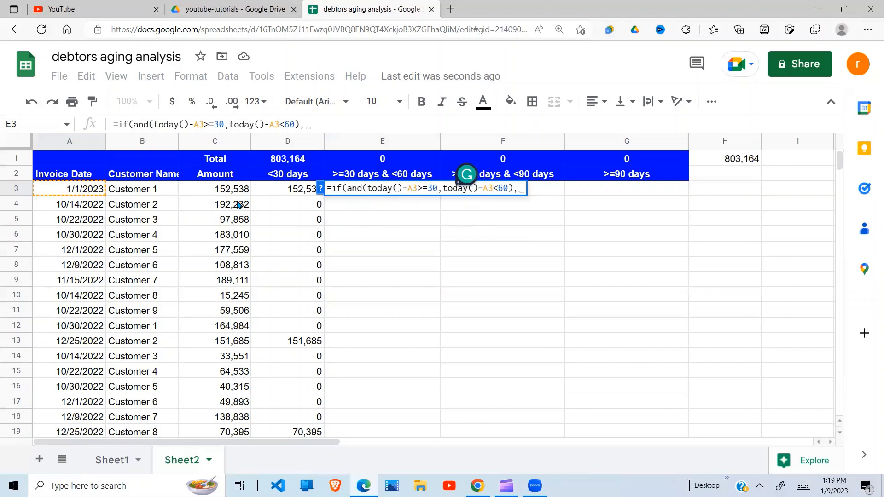
click(214, 189)
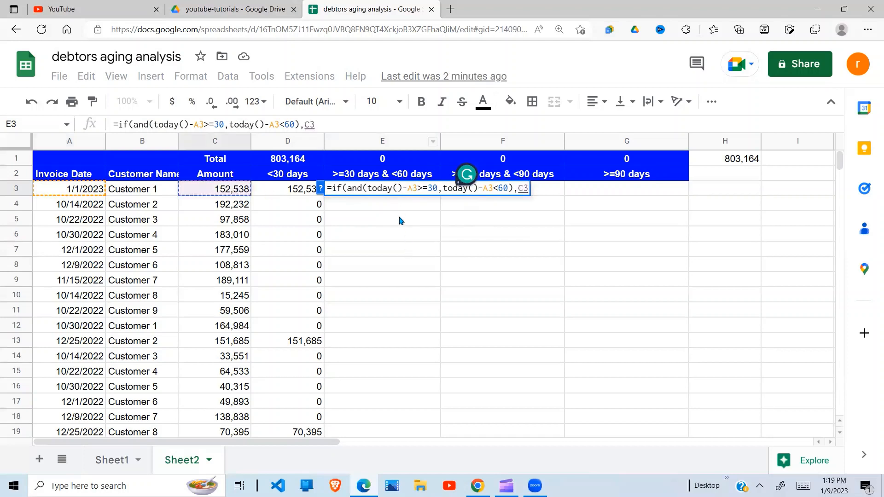
text(,)
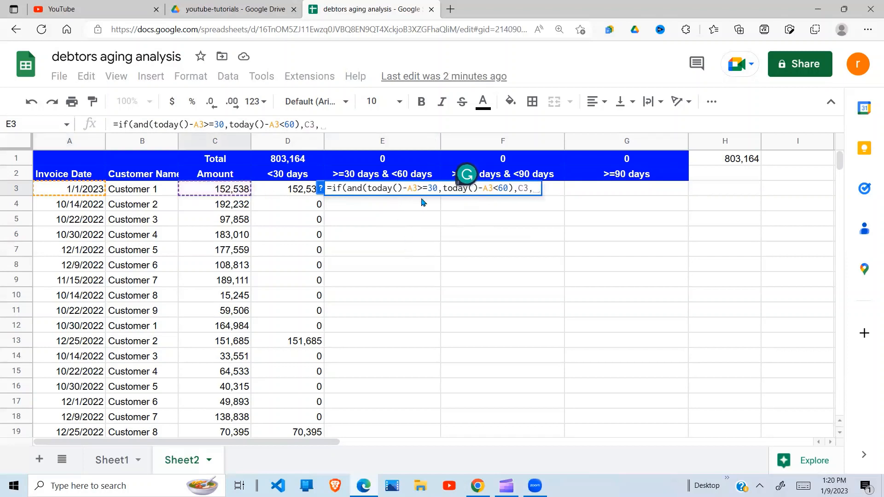
text(0)
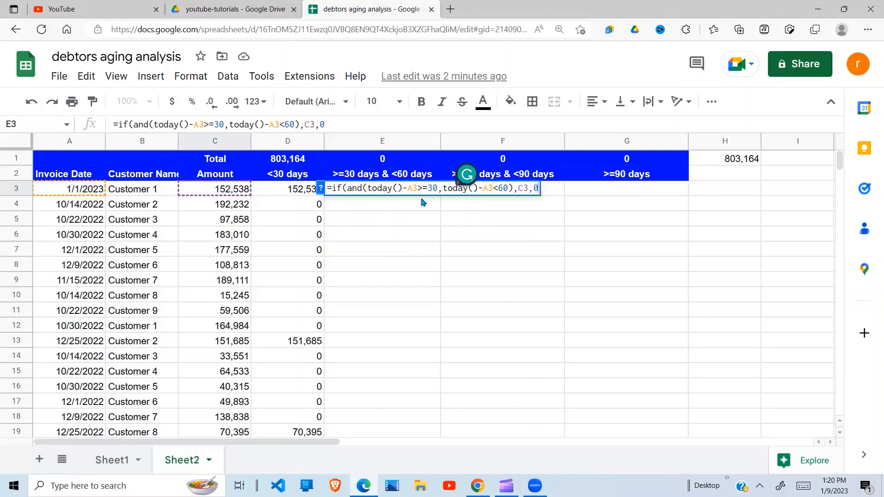
text())
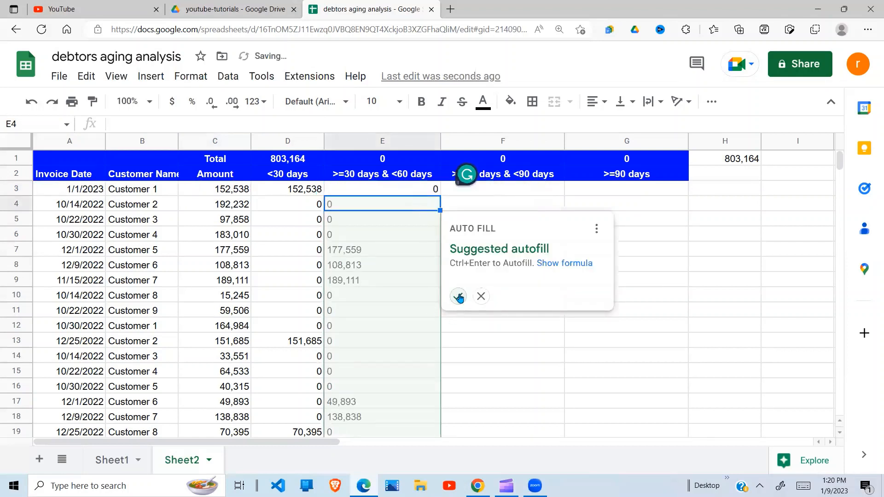
Step: Autofill the 30-to-60-days formula down column E, then check A7 and E9
click(457, 296)
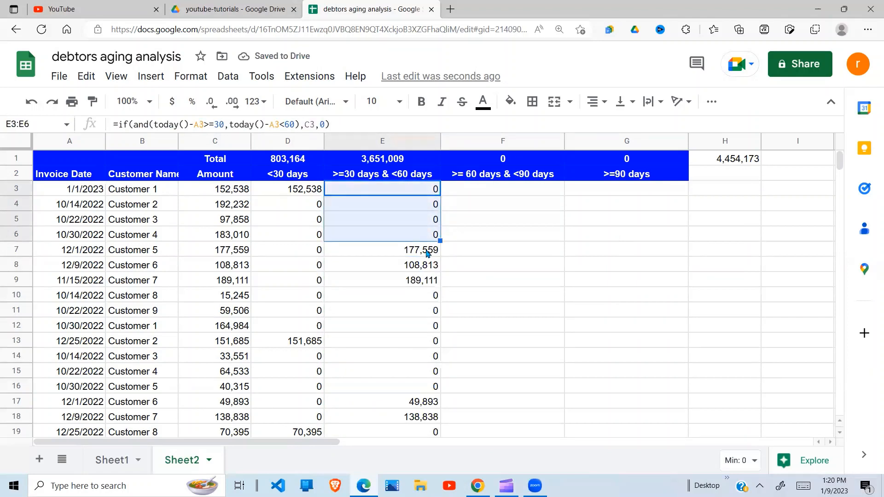
click(70, 250)
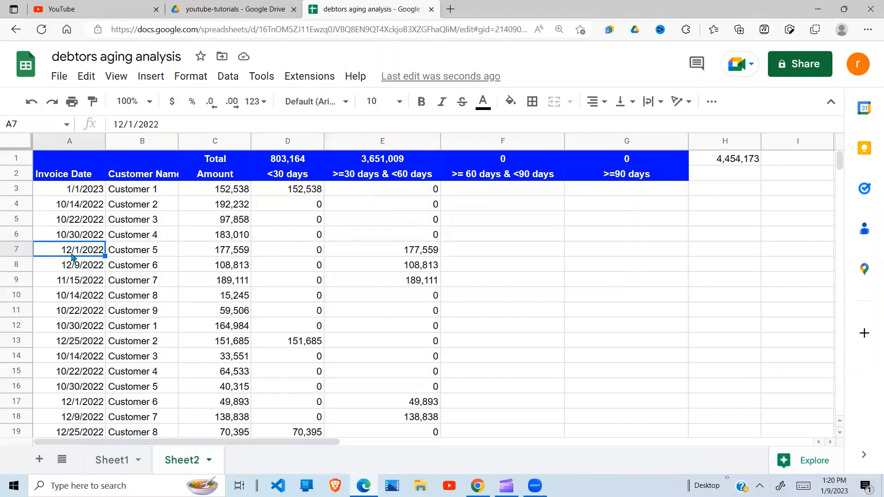
mouse_move(82, 256)
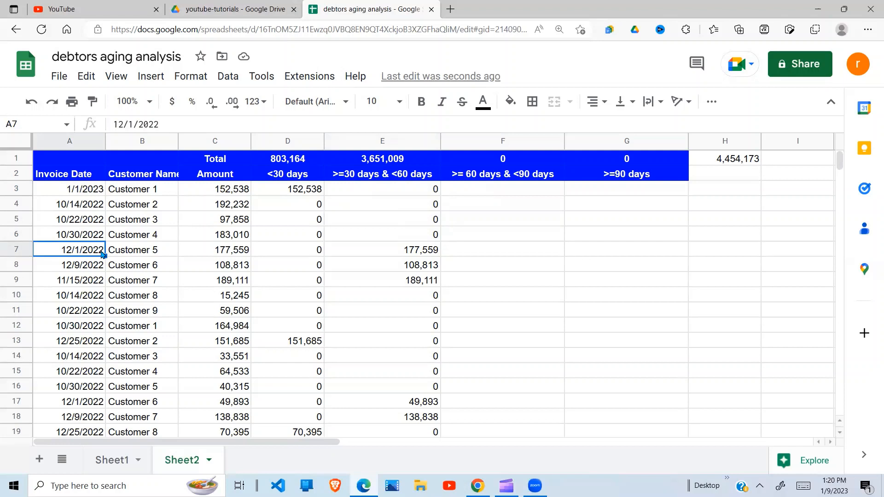
click(382, 174)
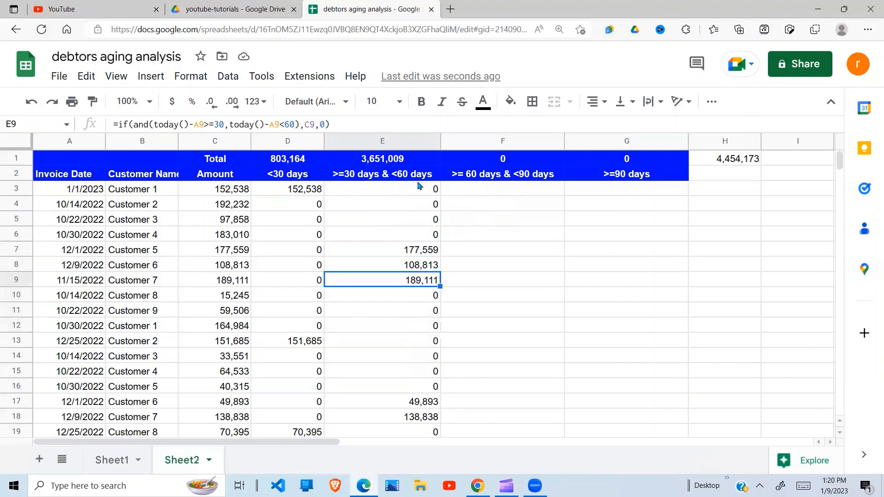
Step: Enter F3's IF/AND formula with thresholds 60 and 90, and autofill column F
click(502, 189)
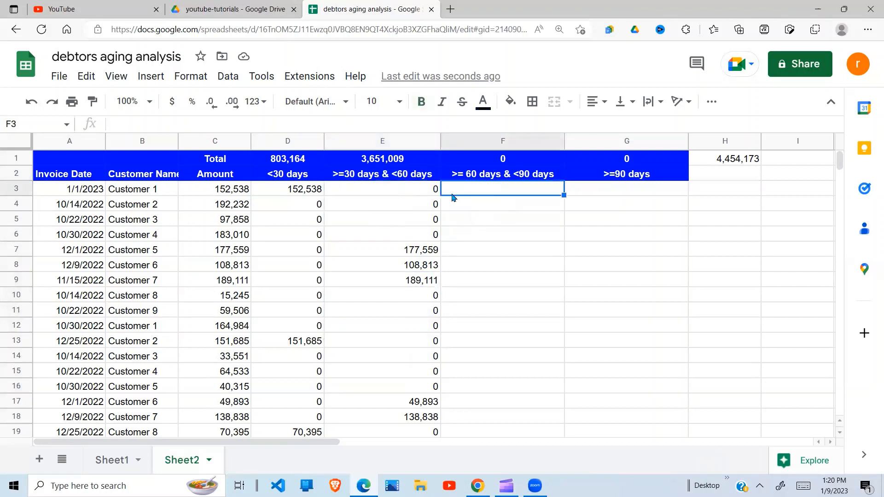
mouse_move(494, 195)
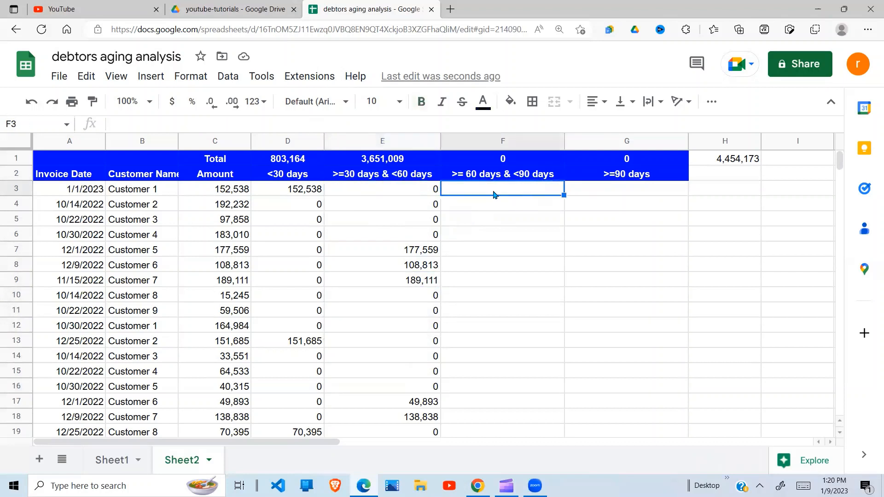
text(=if(and(today()-A3>=30,today()-A3<60),C3,0))
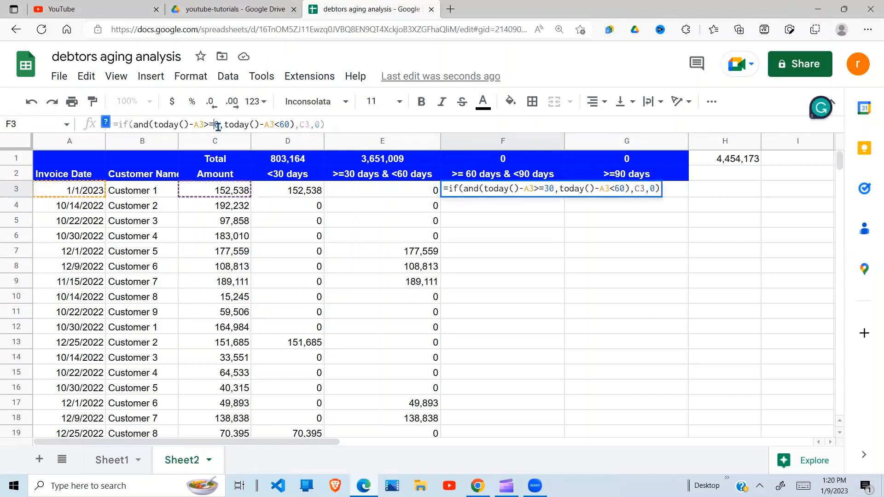
text(60)
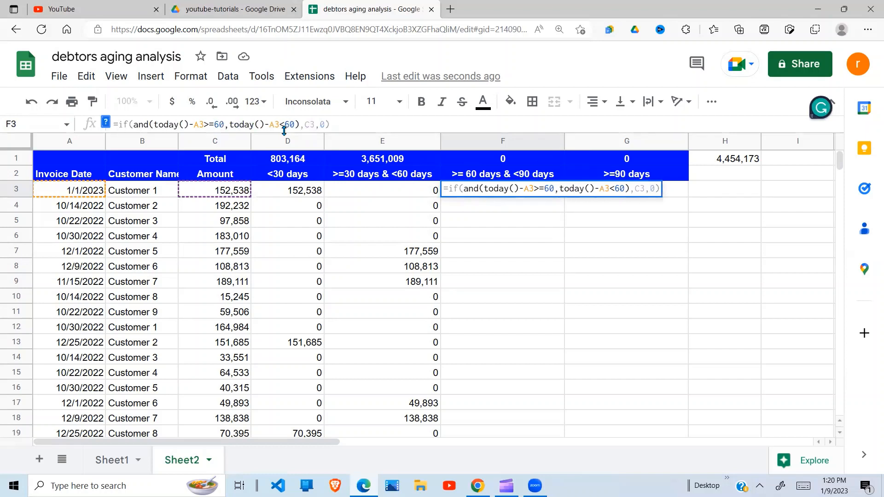
text(90)
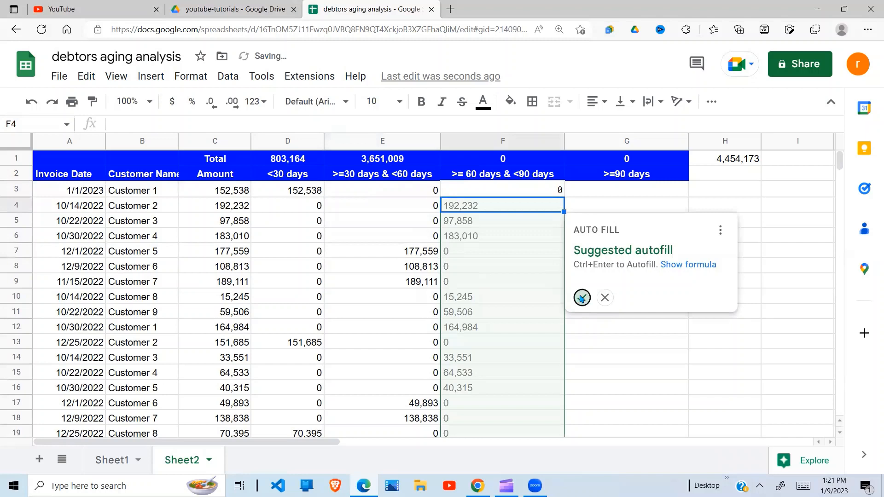
click(581, 297)
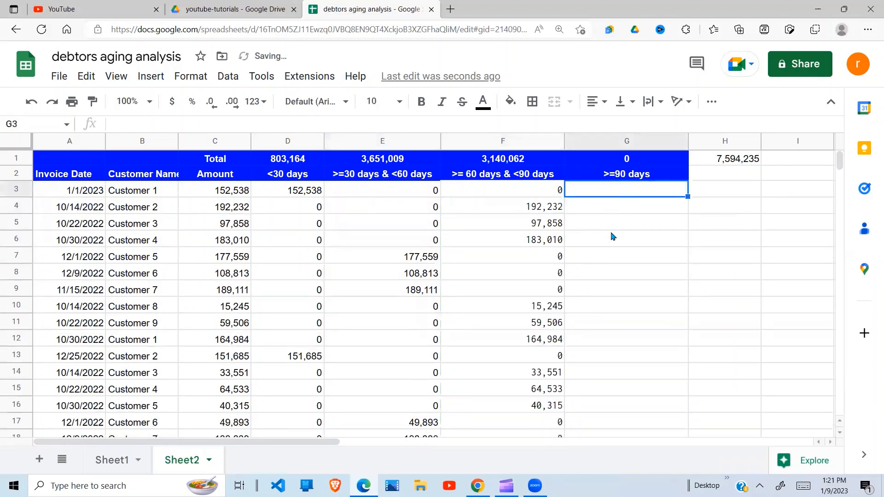
Step: Enter =IF(TODAY()-A3>=90,C3,0) in G3, autofill column G, and check G4
text(=if()
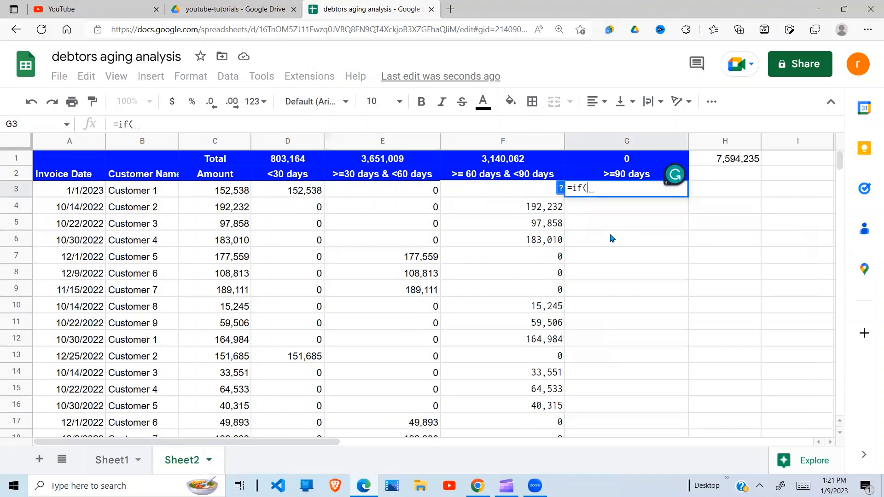
text(today)
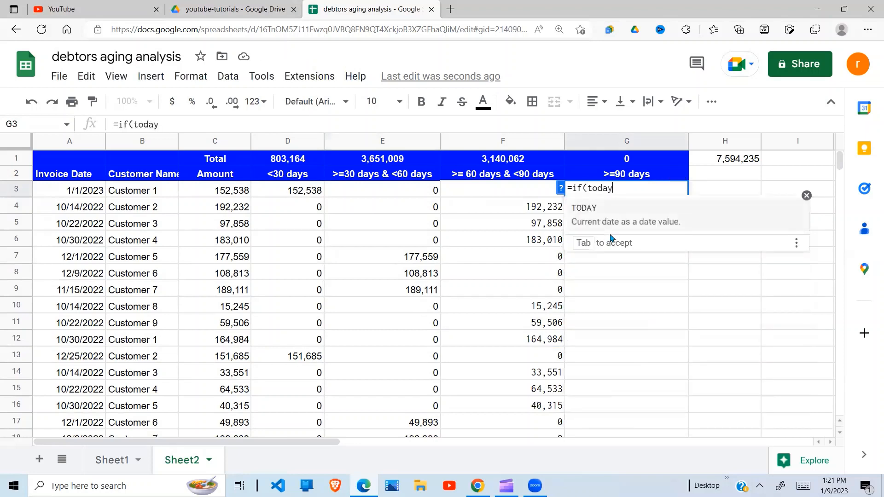
text(()-)
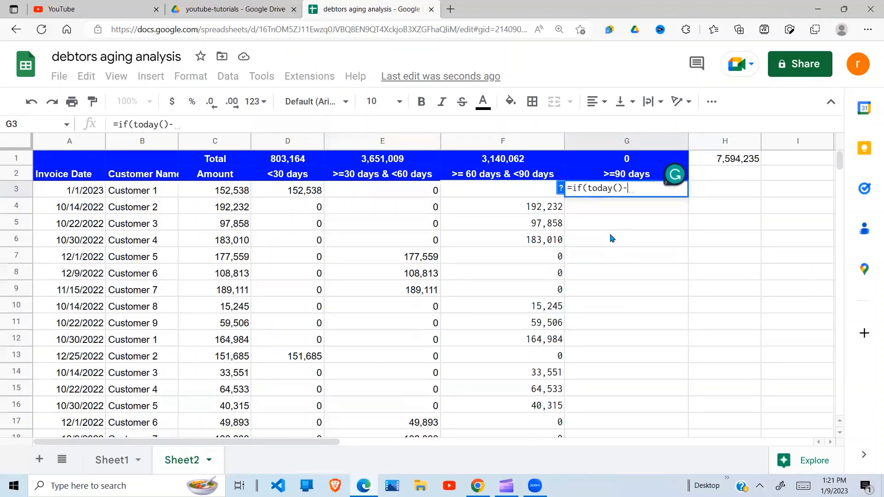
click(79, 190)
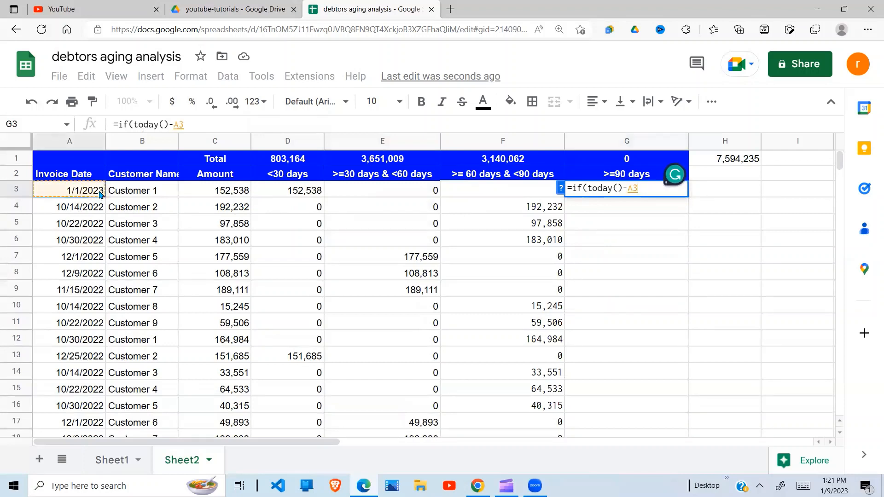
text(>=)
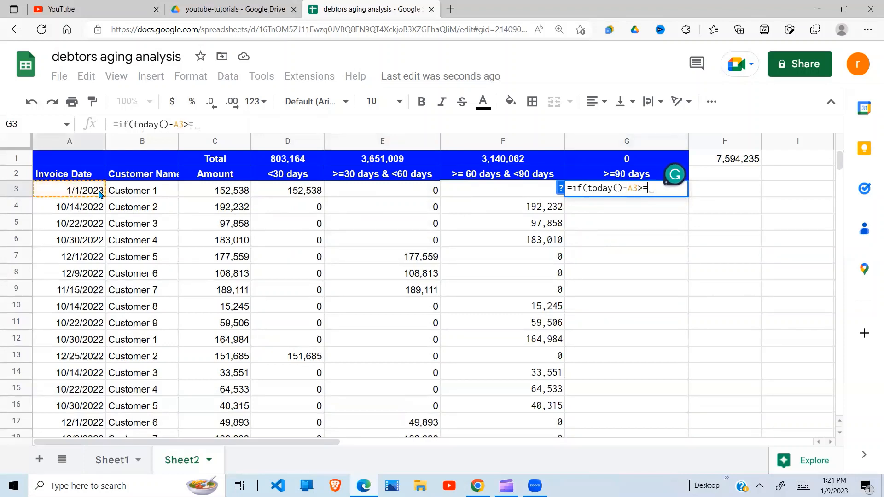
text(90)
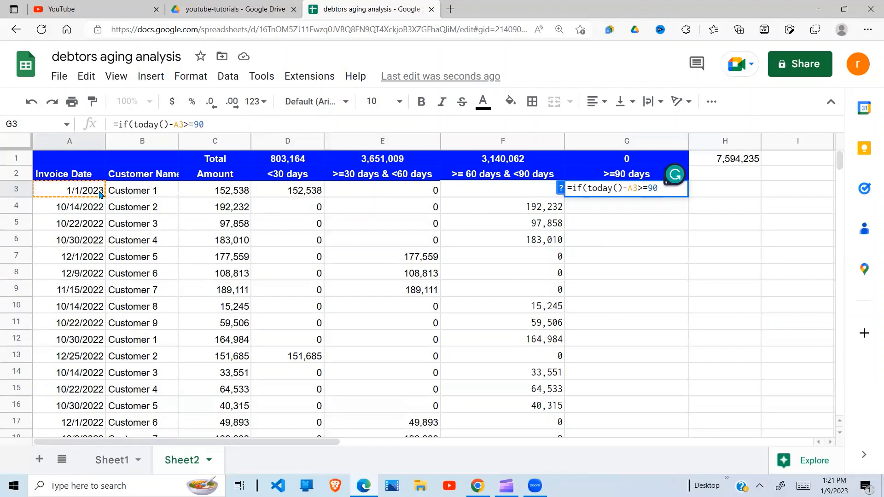
text(,C3)
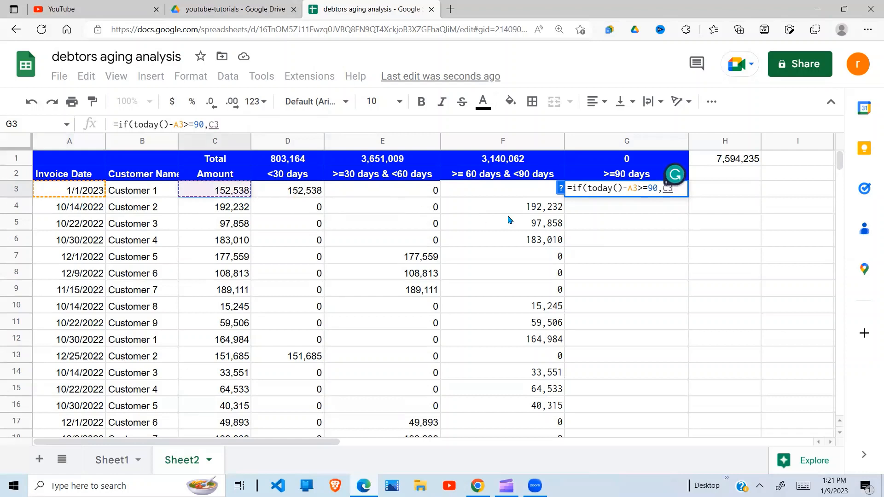
mouse_move(635, 200)
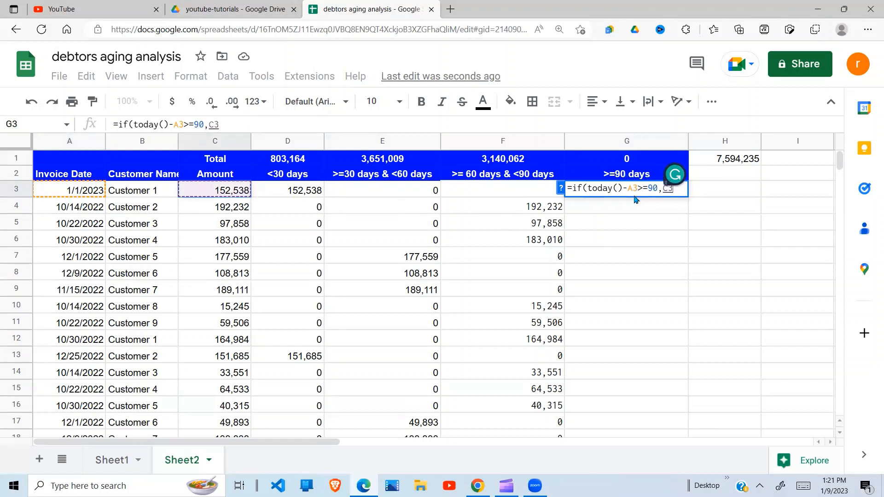
text(,0)
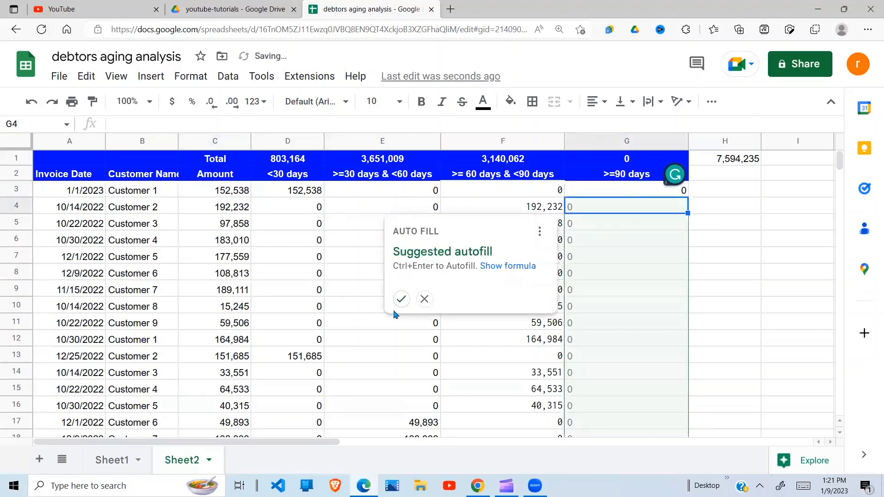
click(401, 299)
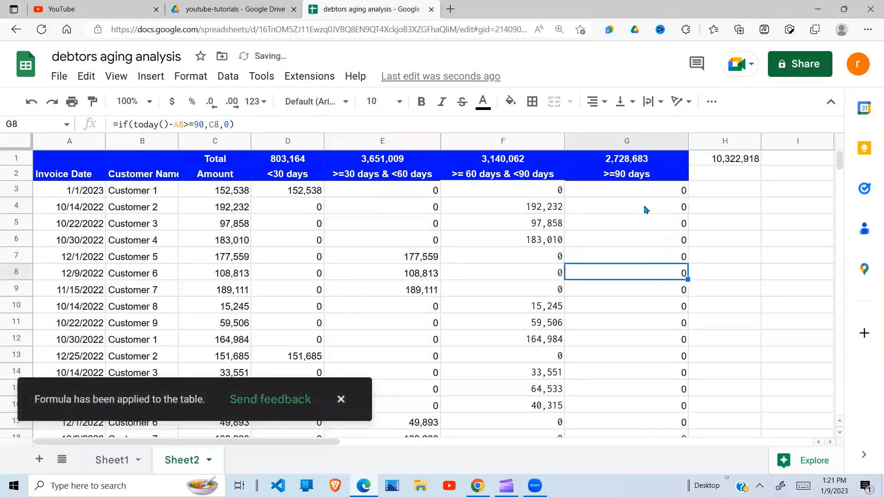
click(625, 206)
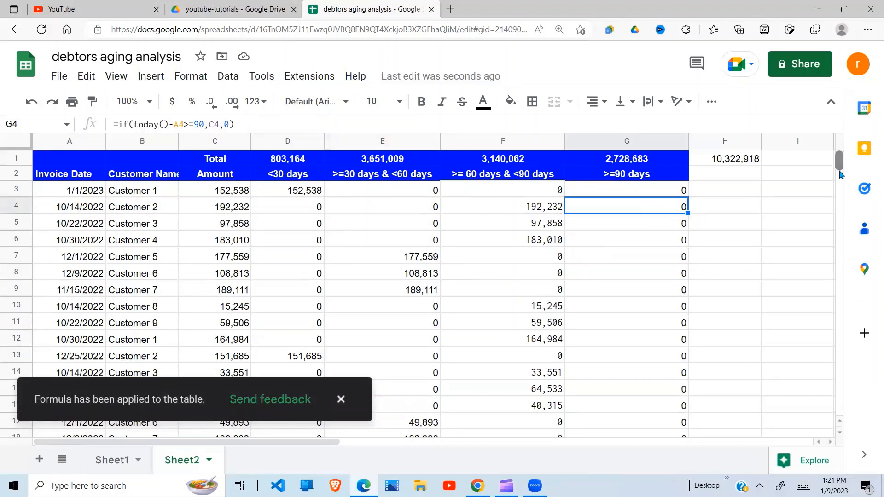
scroll(down, 3)
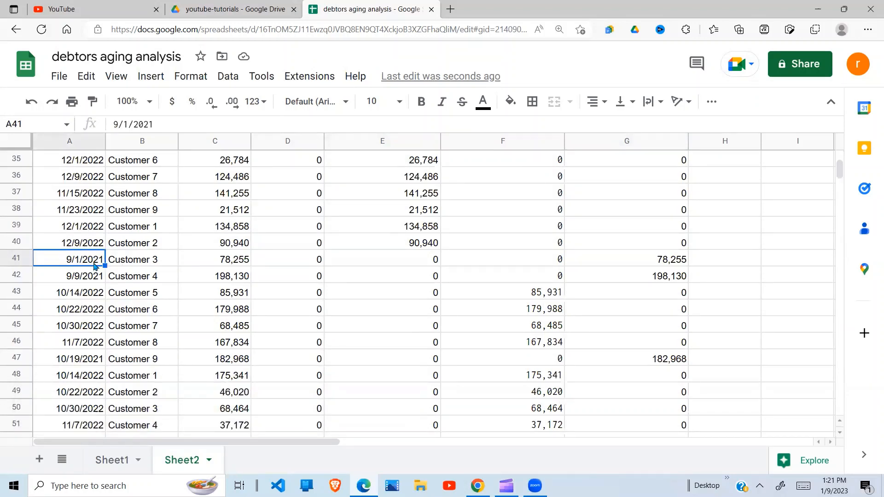
mouse_move(156, 264)
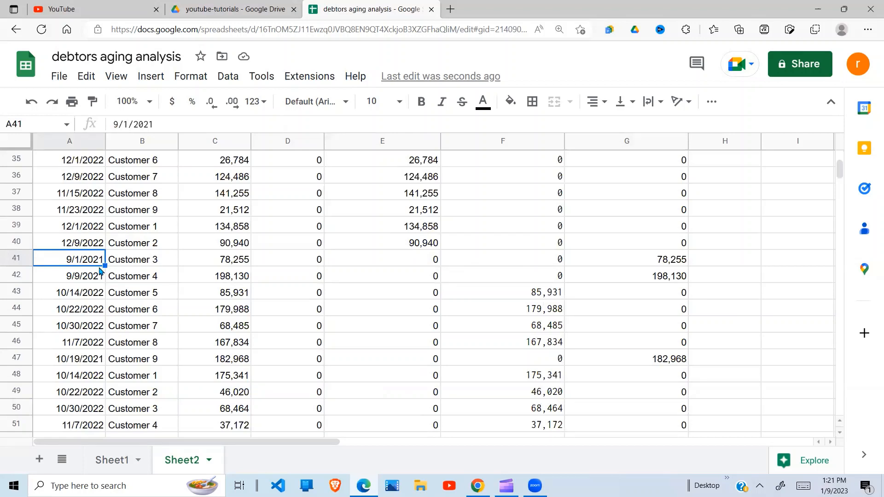
drag(78, 259, 231, 258)
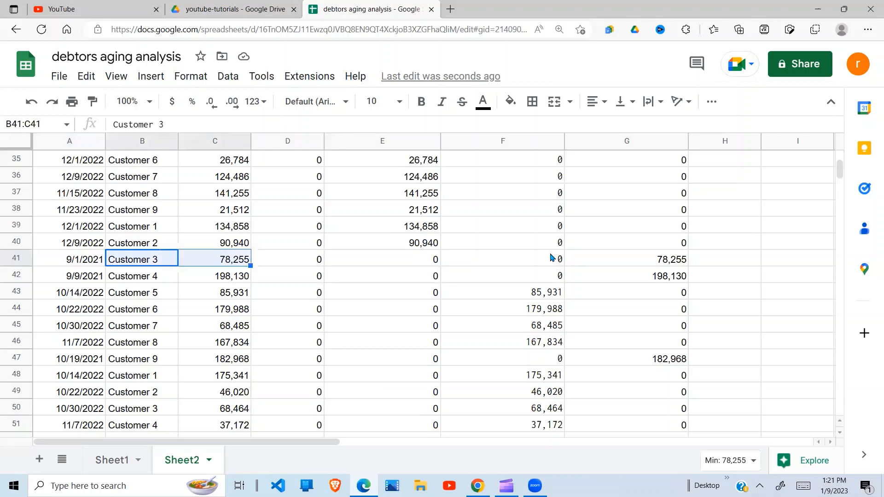
click(625, 259)
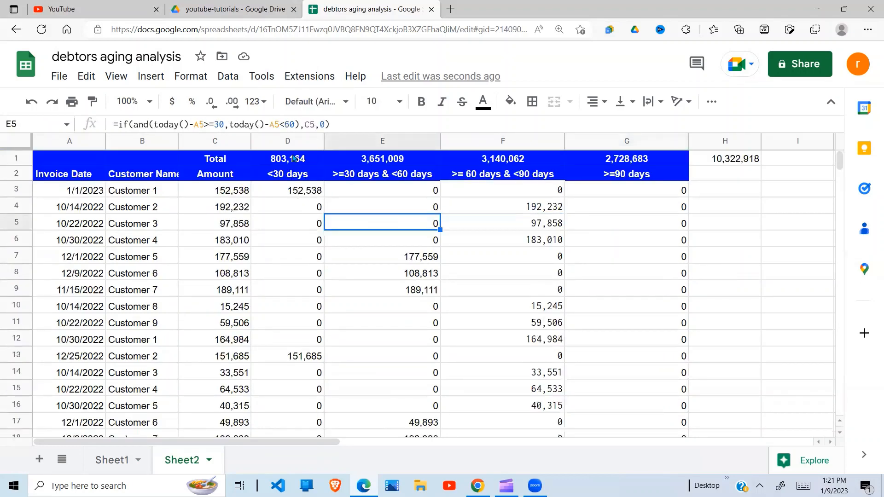
click(287, 158)
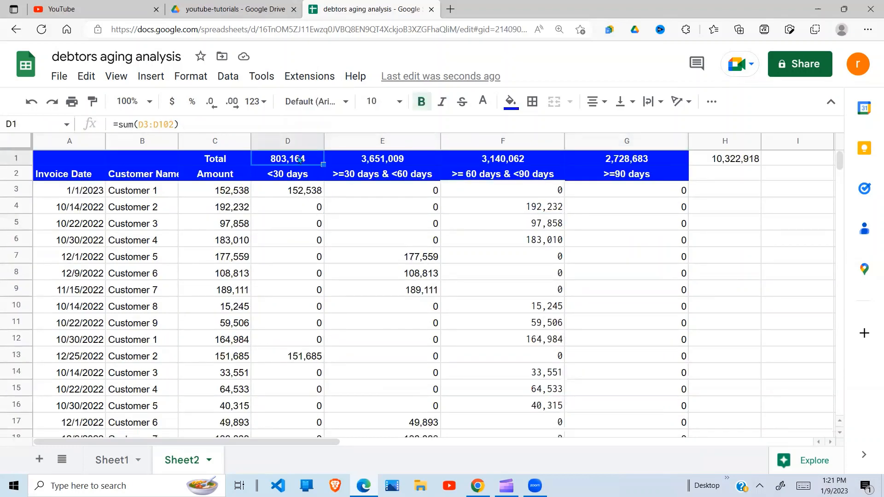
double_click(288, 158)
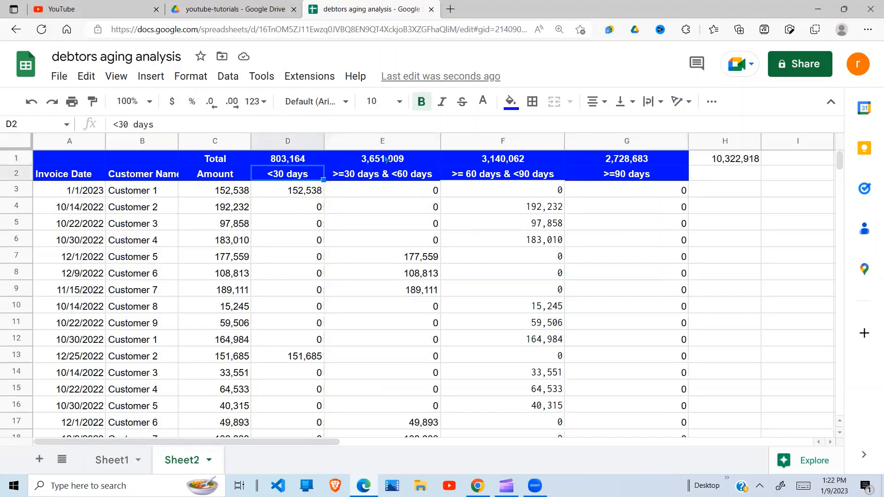
click(502, 158)
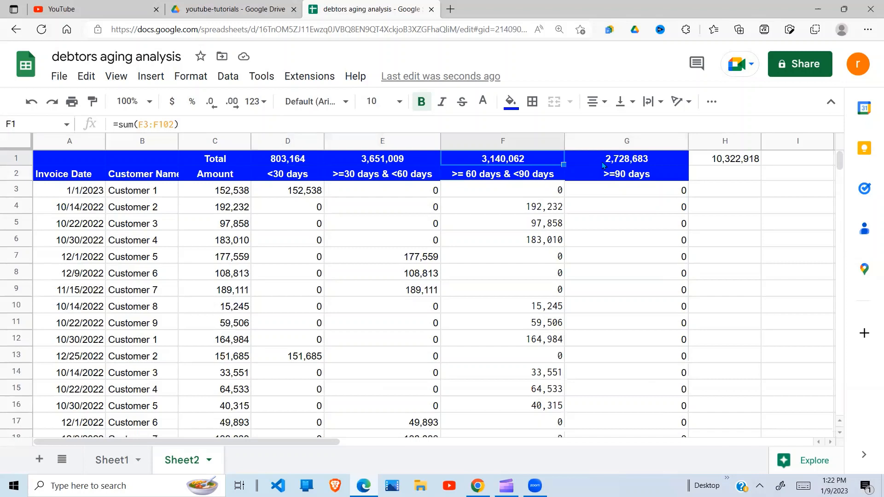
click(626, 163)
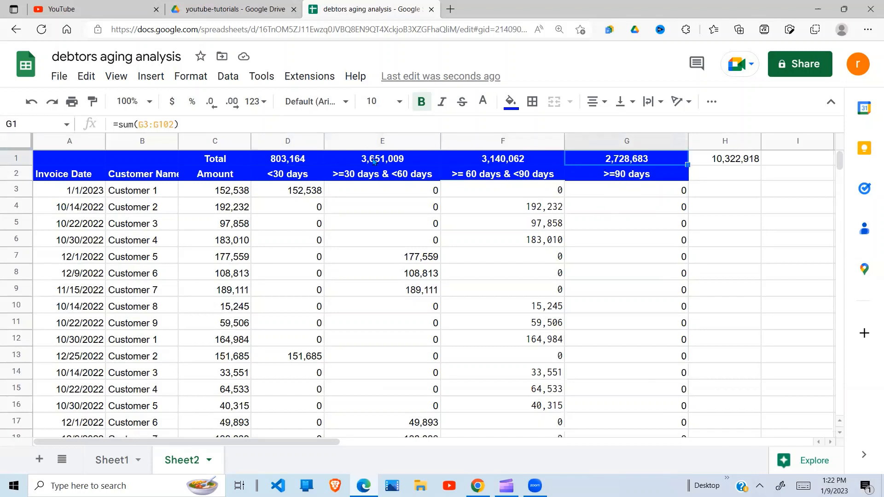
click(501, 289)
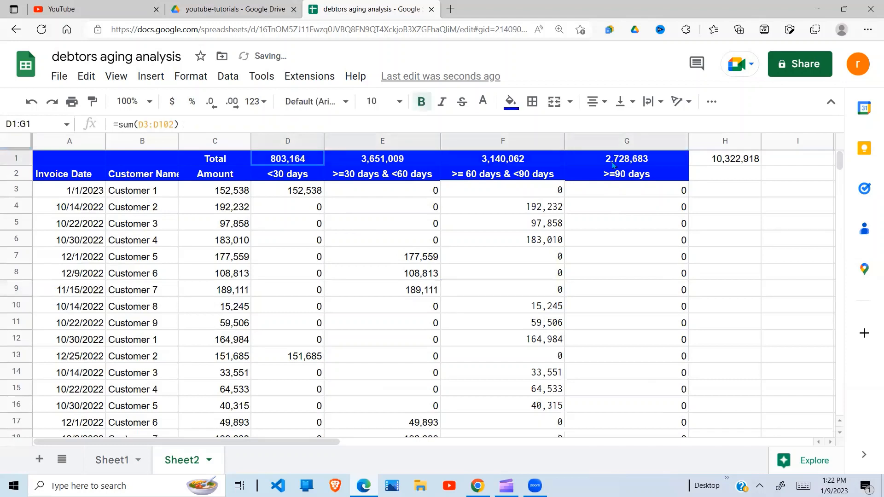
click(724, 159)
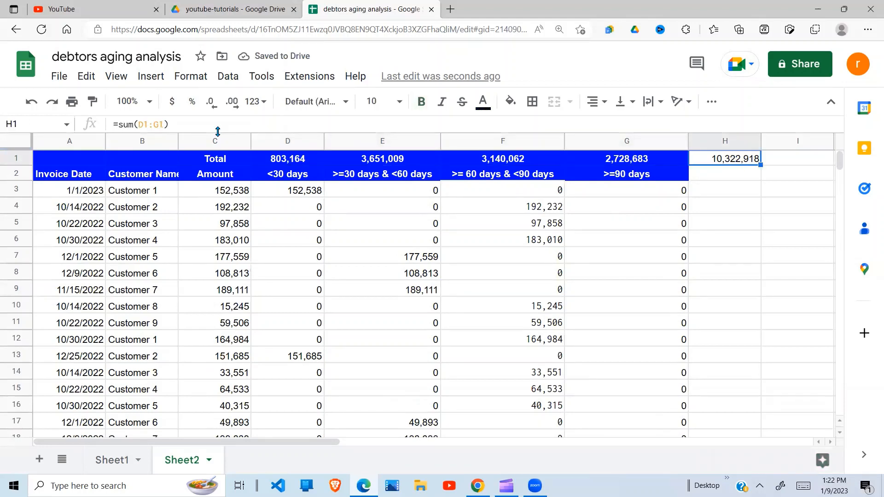
click(214, 140)
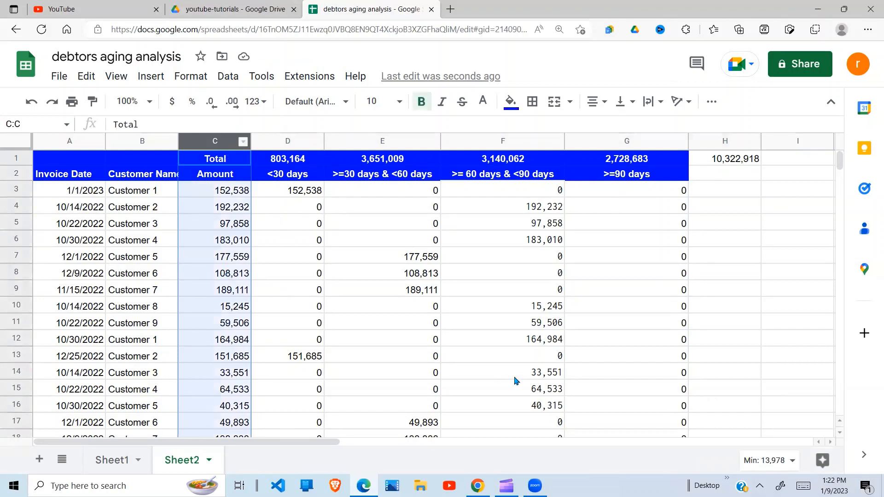
click(767, 459)
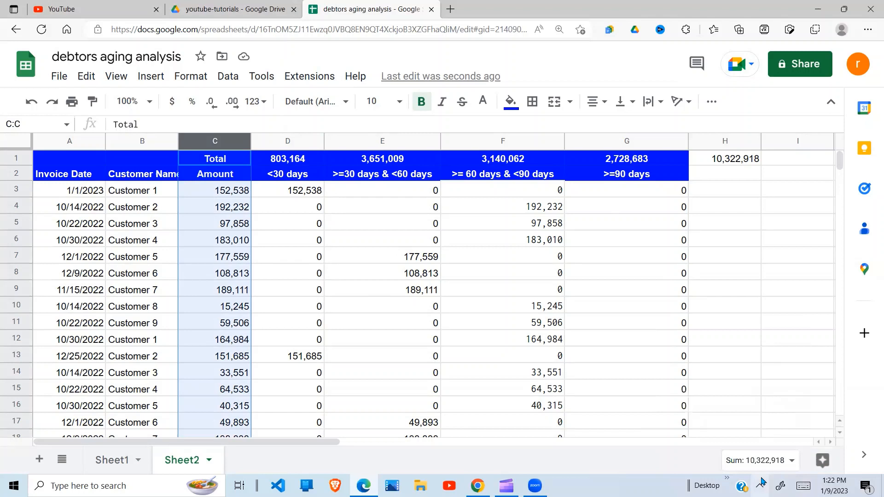
mouse_move(709, 301)
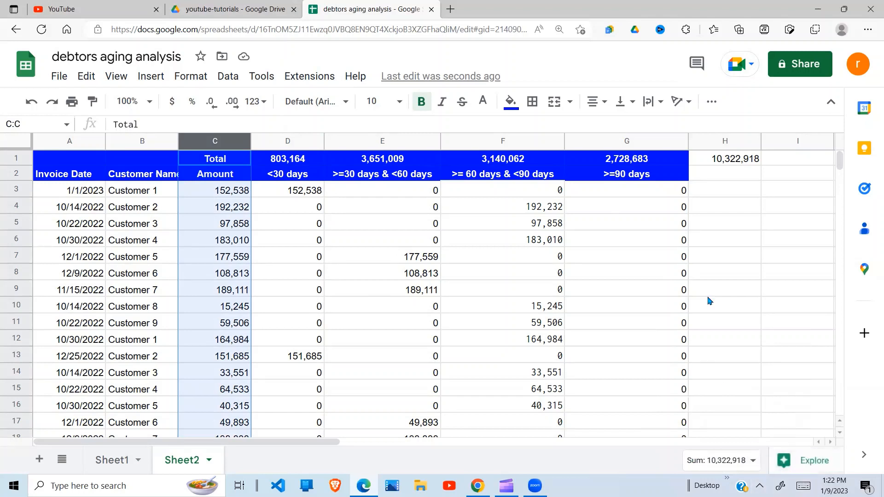
click(382, 339)
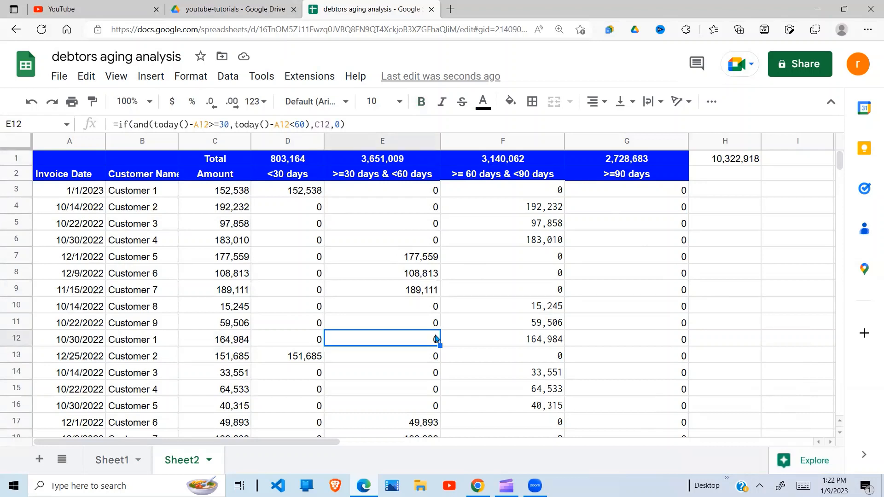
mouse_move(538, 276)
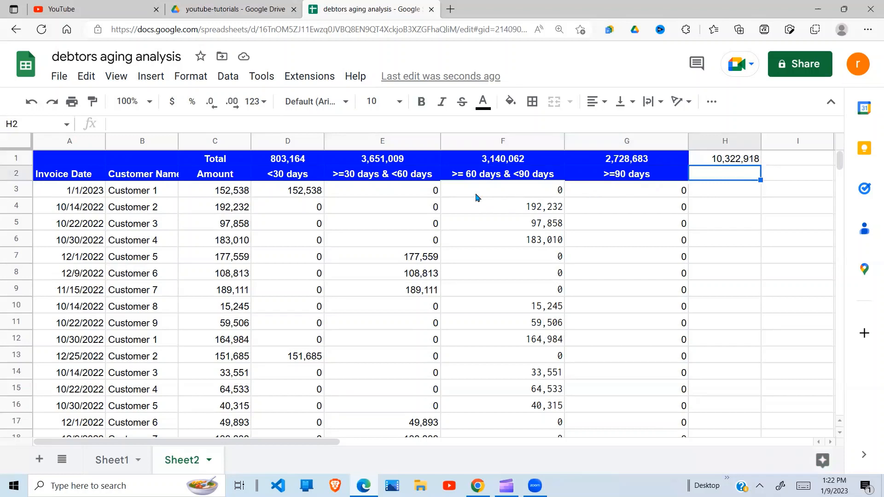
click(502, 190)
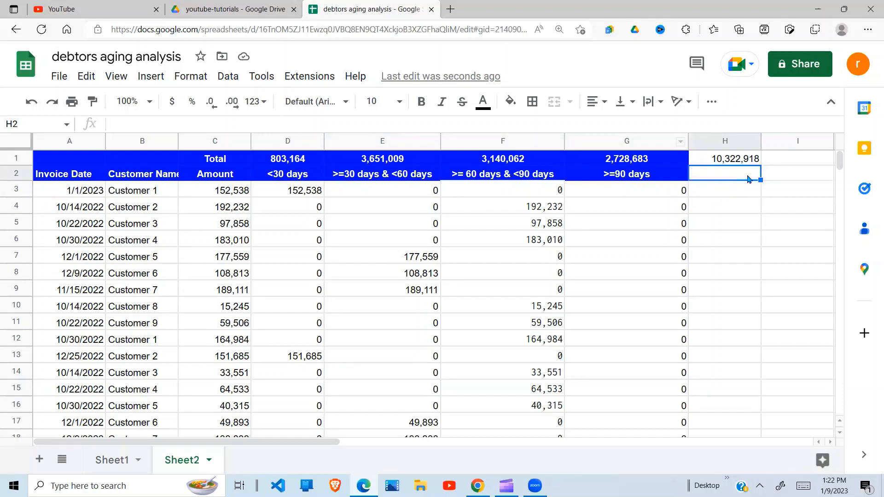
click(382, 223)
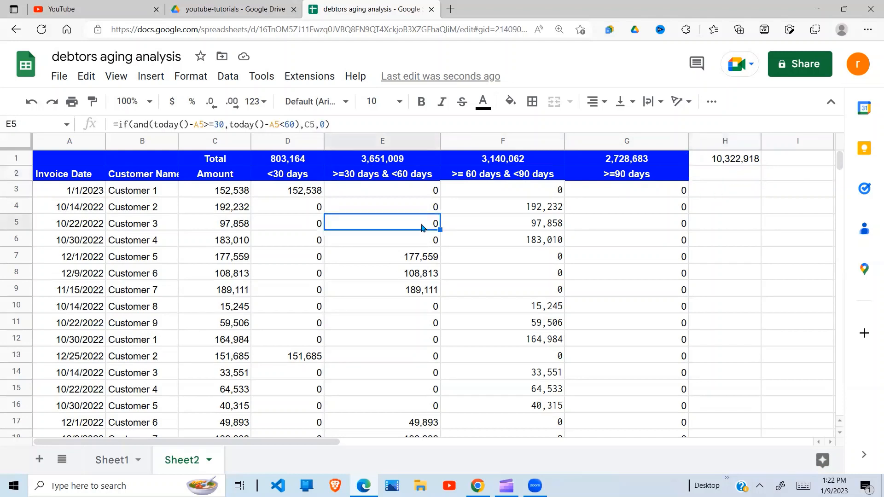